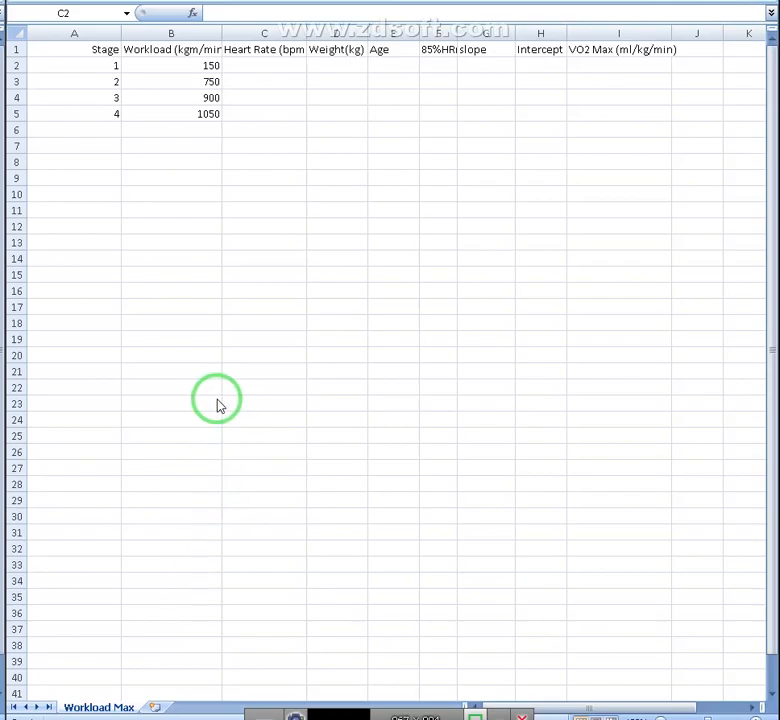
{"action": "mouse_move", "coordinate": [215, 82]}
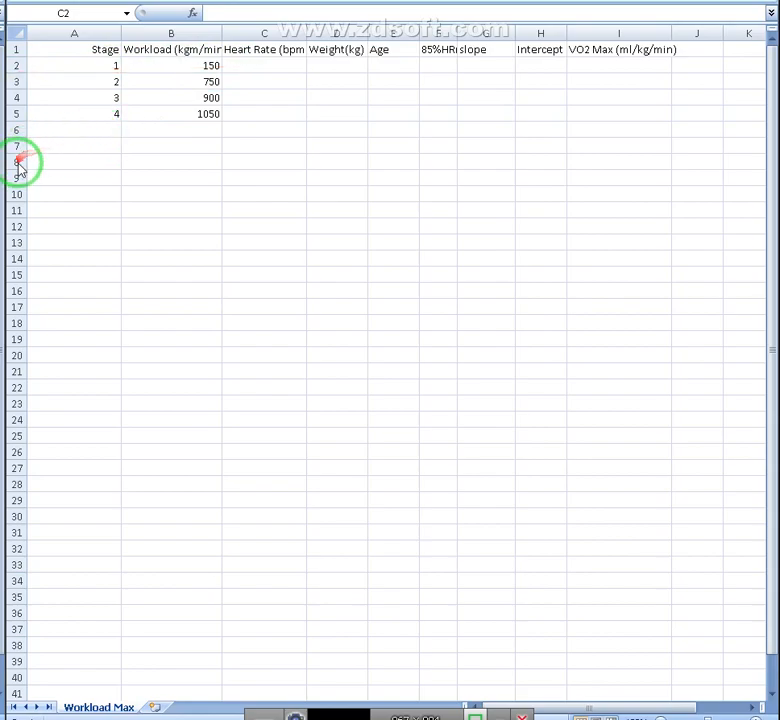
Step: Enter weight 56.4 in D2 and age 21 in E2
{"action": "left_click", "coordinate": [261, 66]}
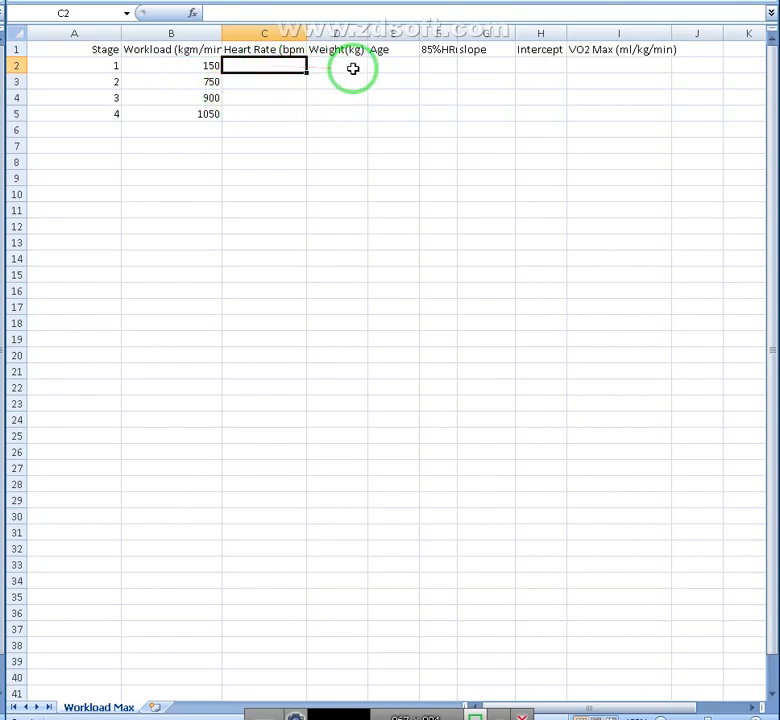
{"action": "left_click", "coordinate": [337, 65]}
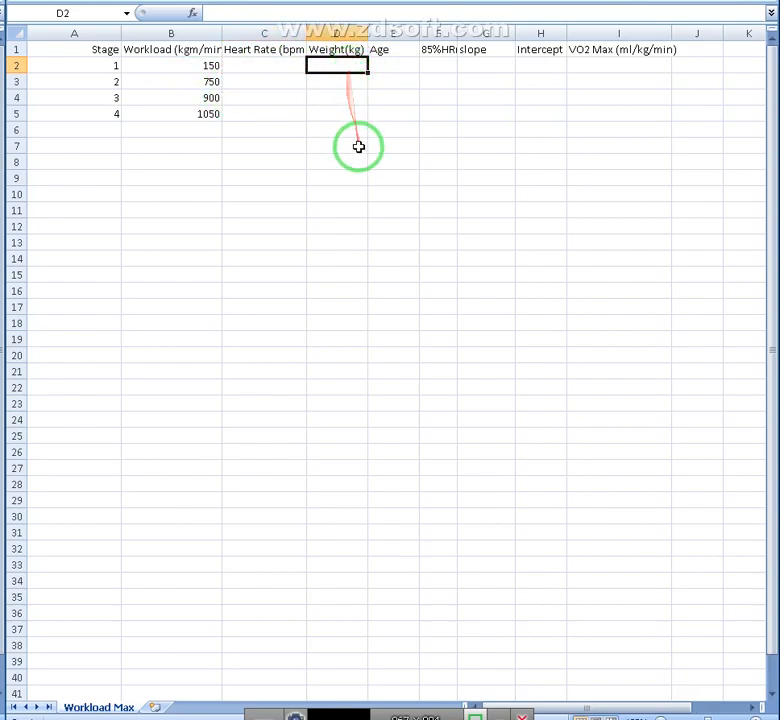
{"action": "type", "text": "56"}
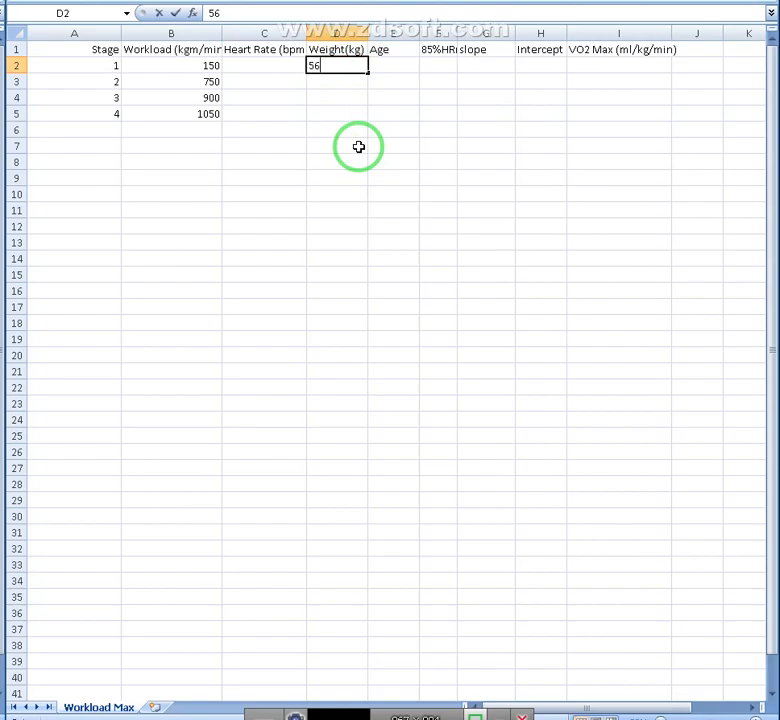
{"action": "key", "text": "Tab"}
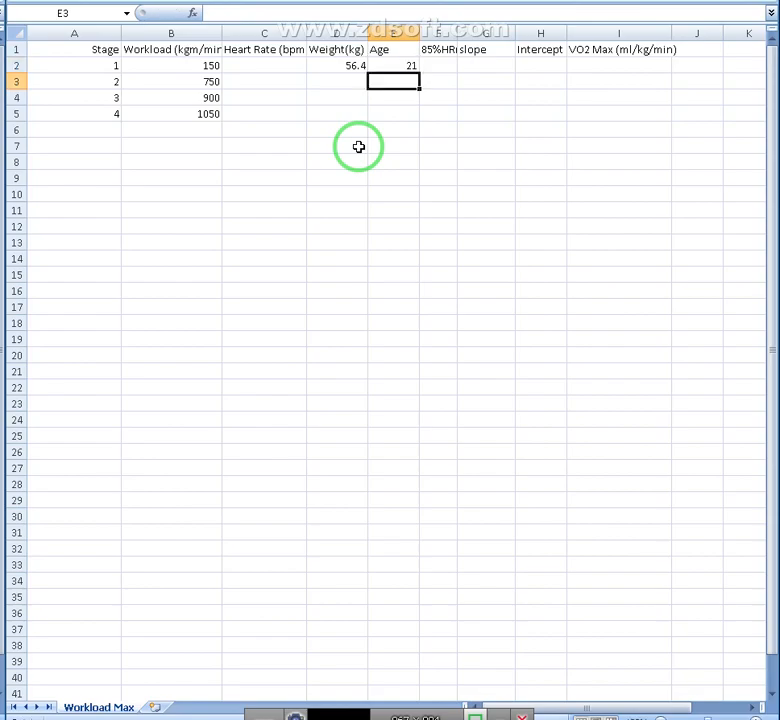
{"action": "left_click", "coordinate": [437, 65]}
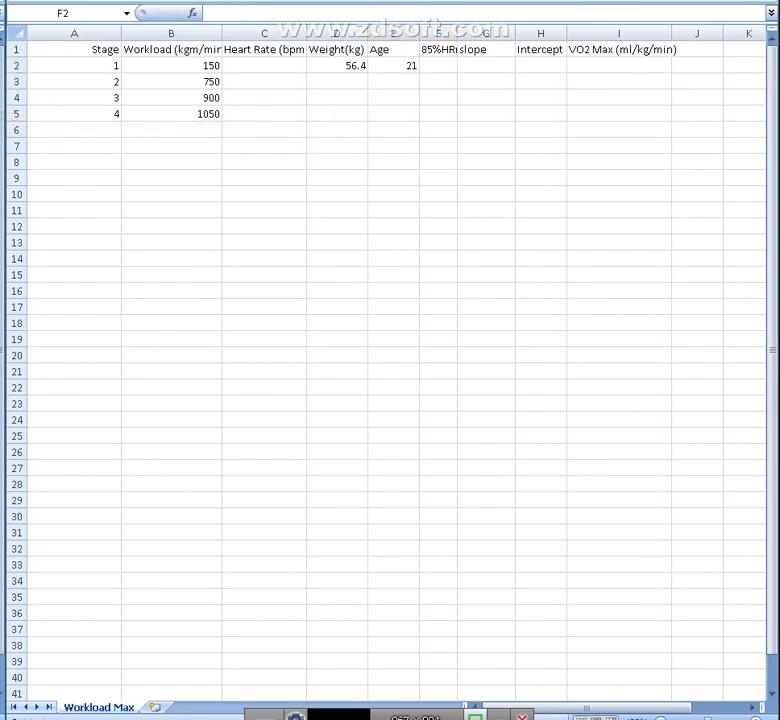
{"action": "left_click", "coordinate": [443, 65]}
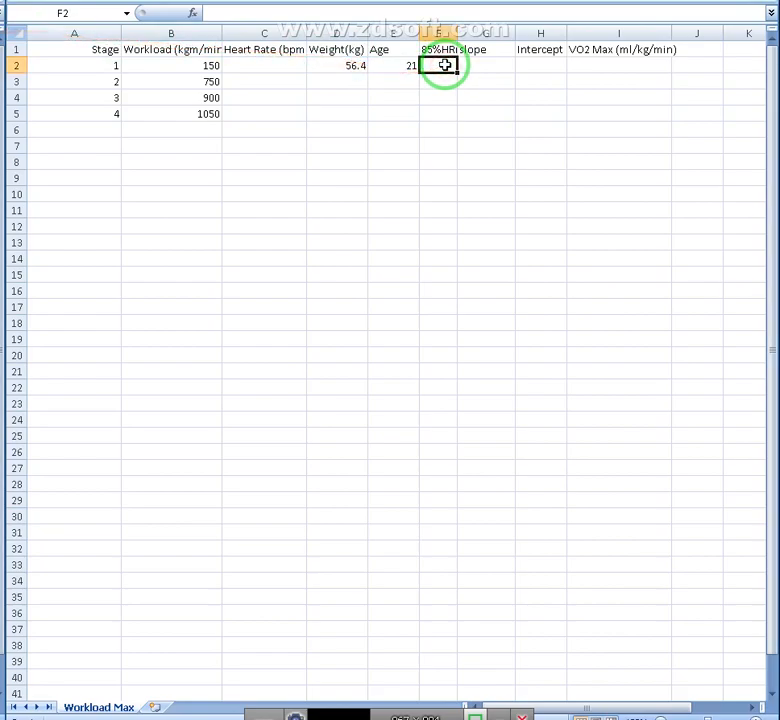
Step: Enter =220-E2 in C6 (199) and =C6*0.85 in F2 (169.15)
{"action": "left_click", "coordinate": [264, 129]}
{"action": "type", "text": "="}
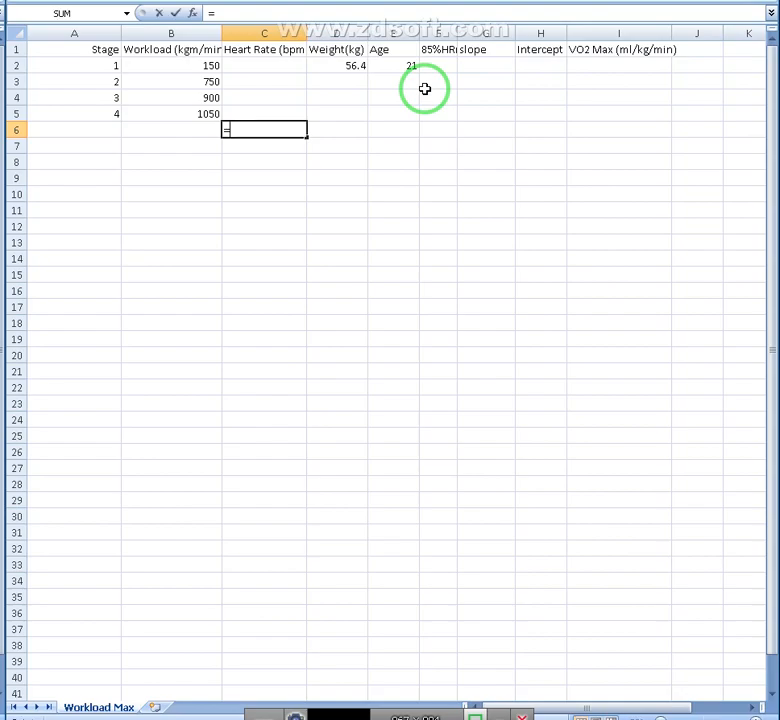
{"action": "type", "text": "220-E2"}
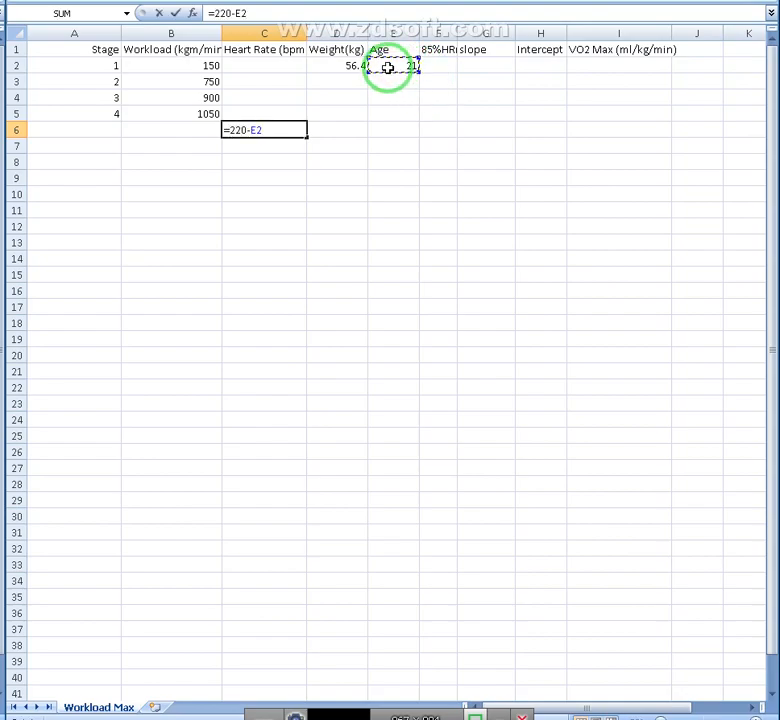
{"action": "key", "text": "Return"}
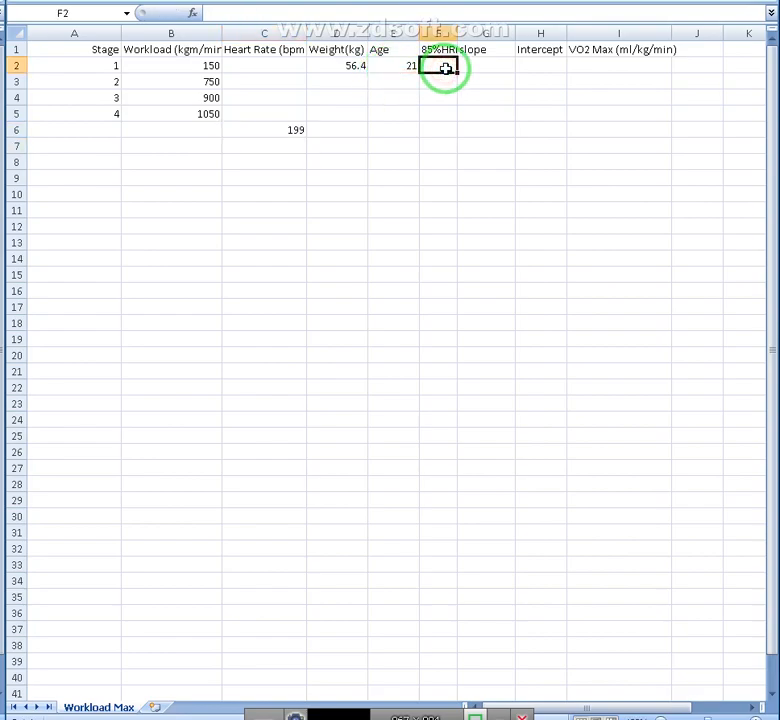
{"action": "type", "text": "="}
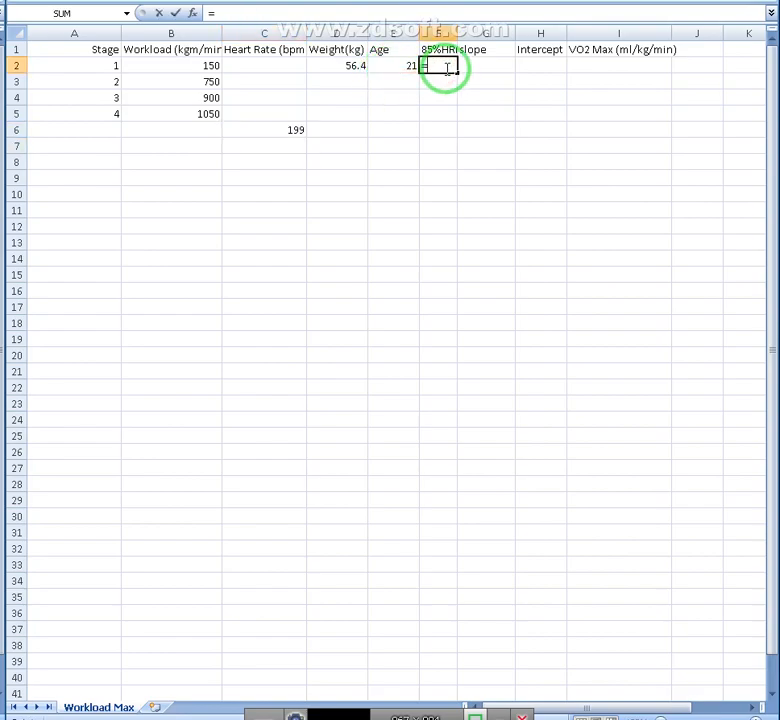
{"action": "type", "text": "*"}
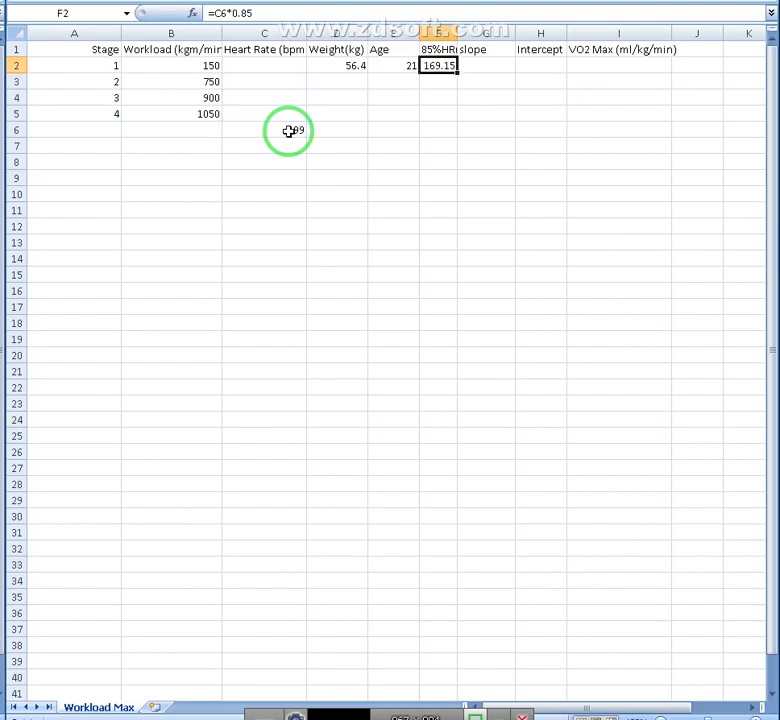
{"action": "left_click", "coordinate": [264, 65]}
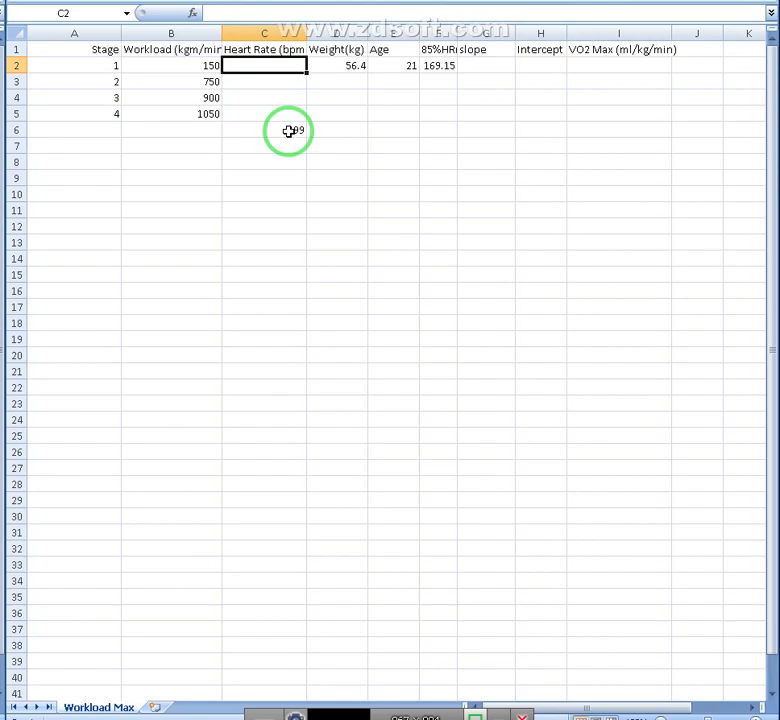
Step: Enter heart rates 70, 130, 150 and 170 into C2:C5
{"action": "left_click", "coordinate": [170, 65]}
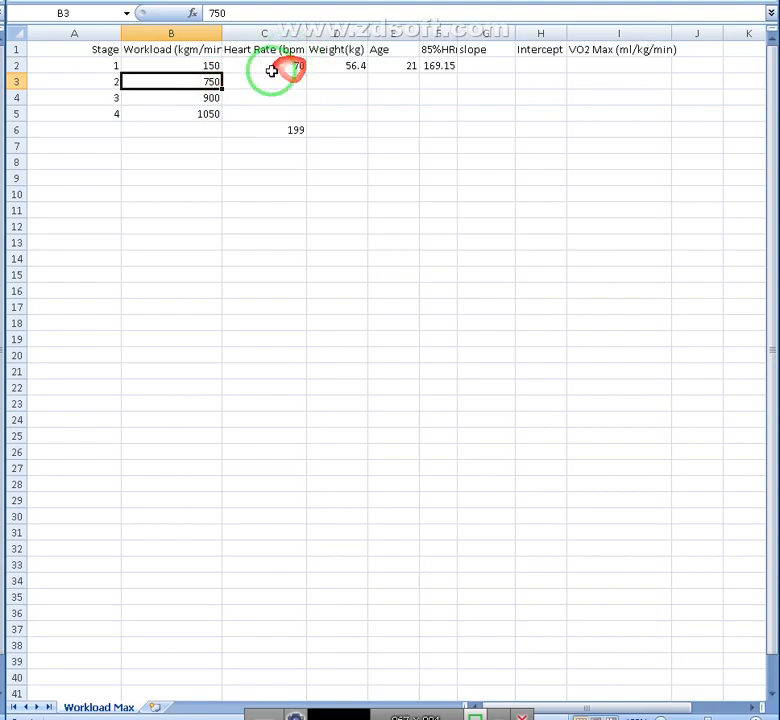
{"action": "left_click", "coordinate": [264, 81]}
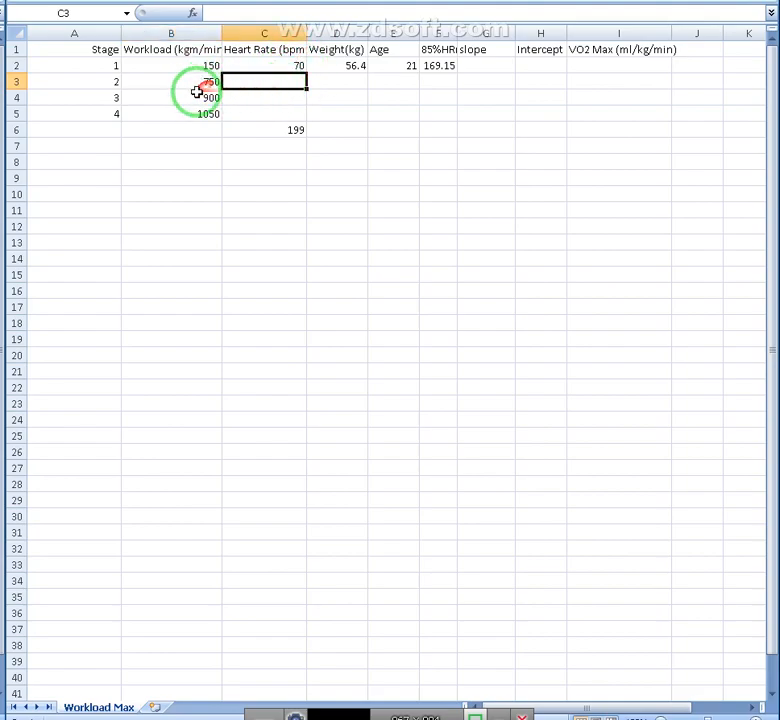
{"action": "type", "text": "130"}
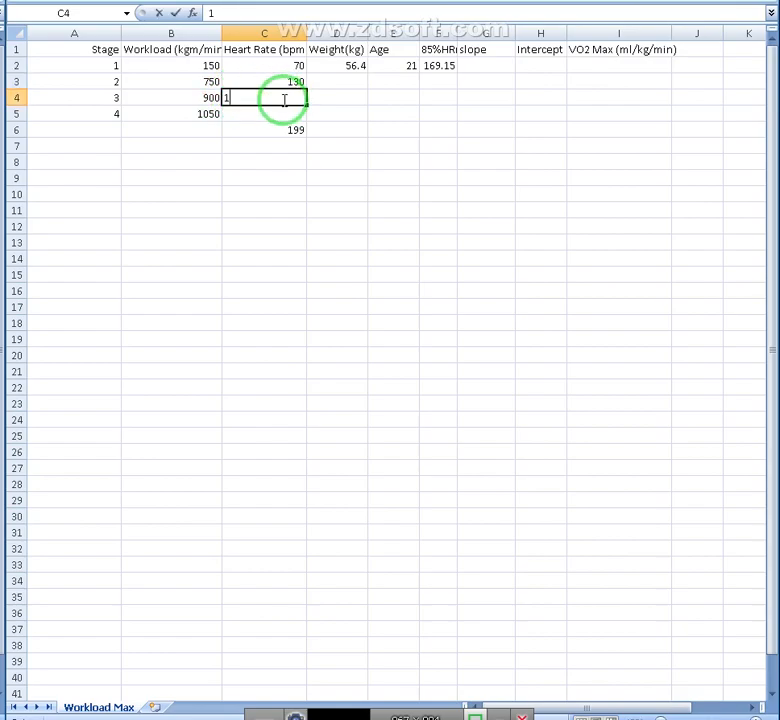
{"action": "key", "text": "Return"}
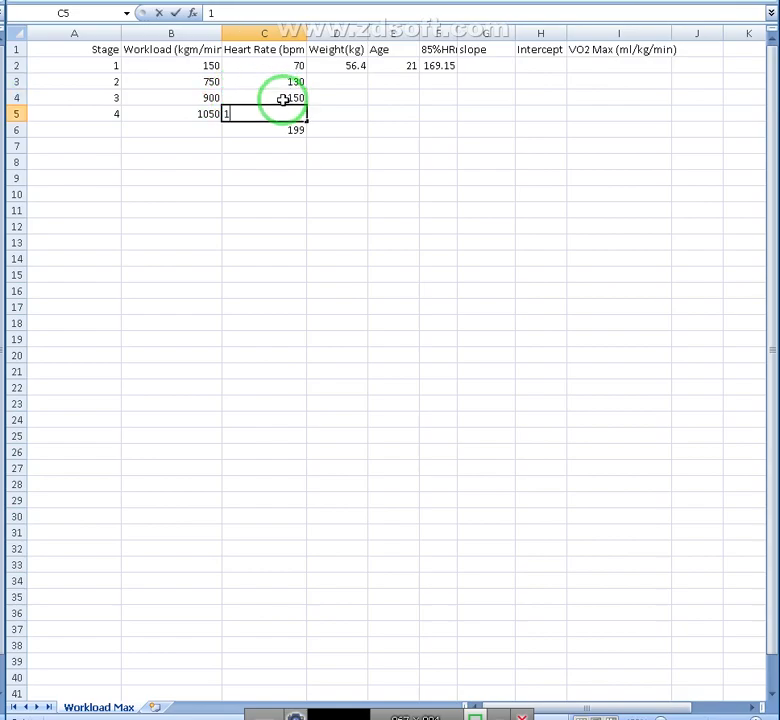
{"action": "left_click", "coordinate": [263, 81]}
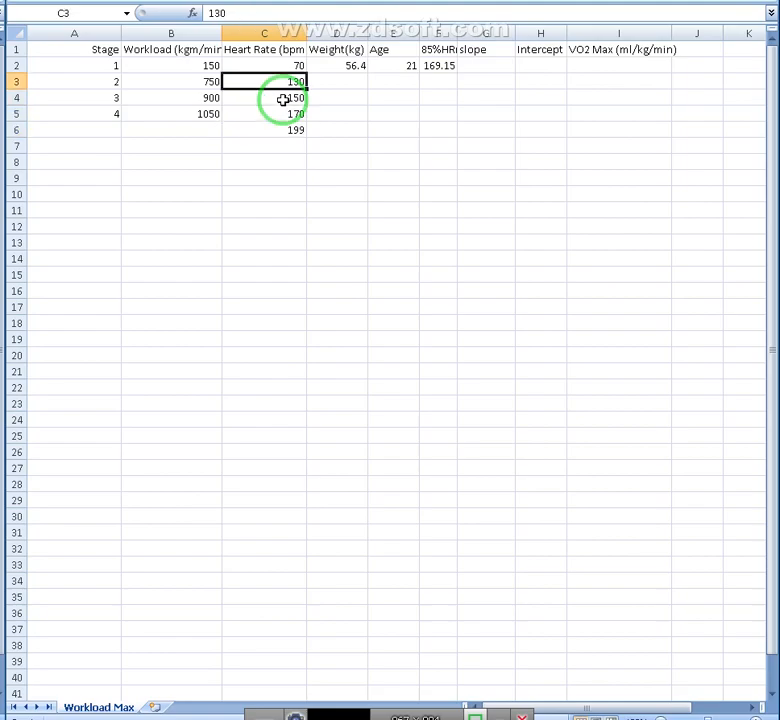
{"action": "left_click", "coordinate": [438, 97]}
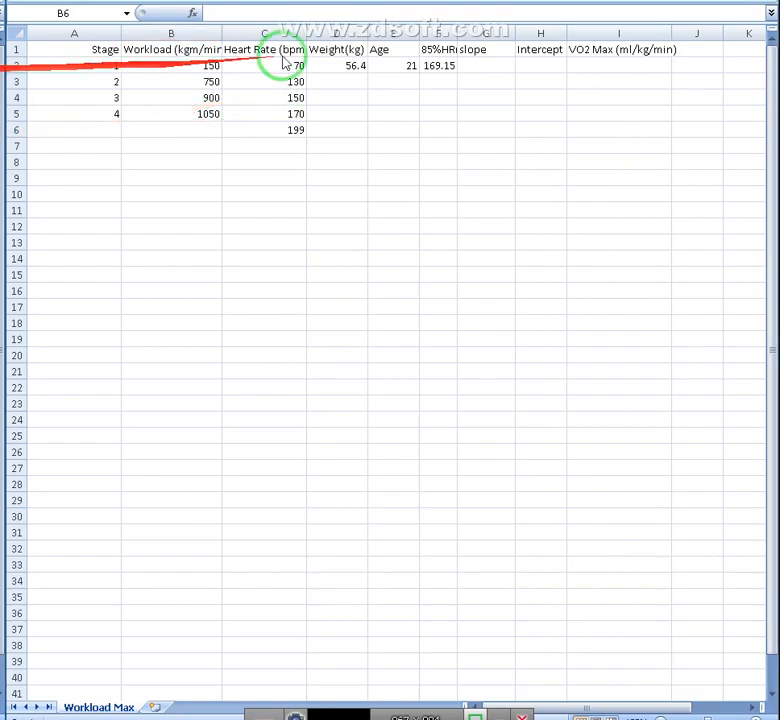
Step: Enter =SLOPE(C2:C5,B2:B5) in G2, giving 0.1092369
{"action": "left_click", "coordinate": [485, 65]}
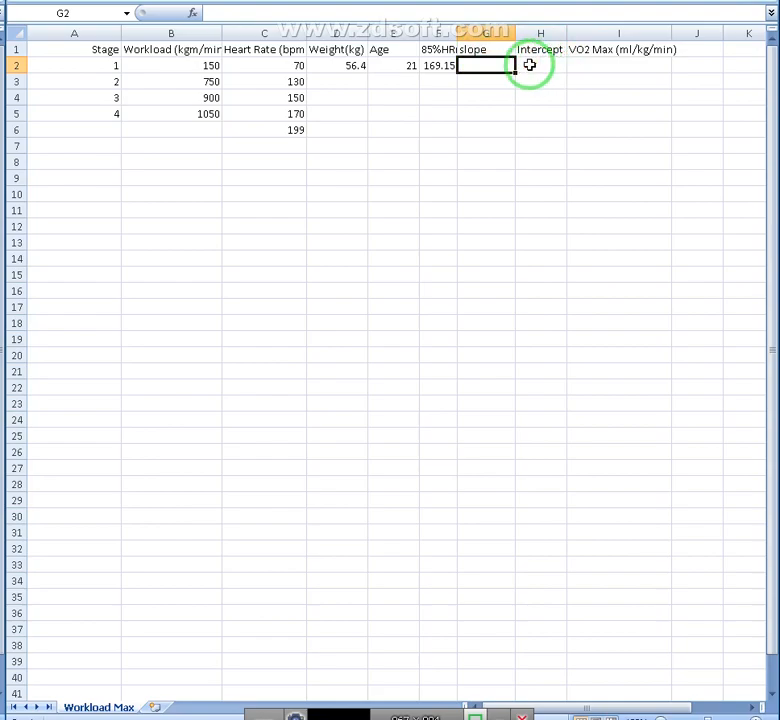
{"action": "type", "text": "=s"}
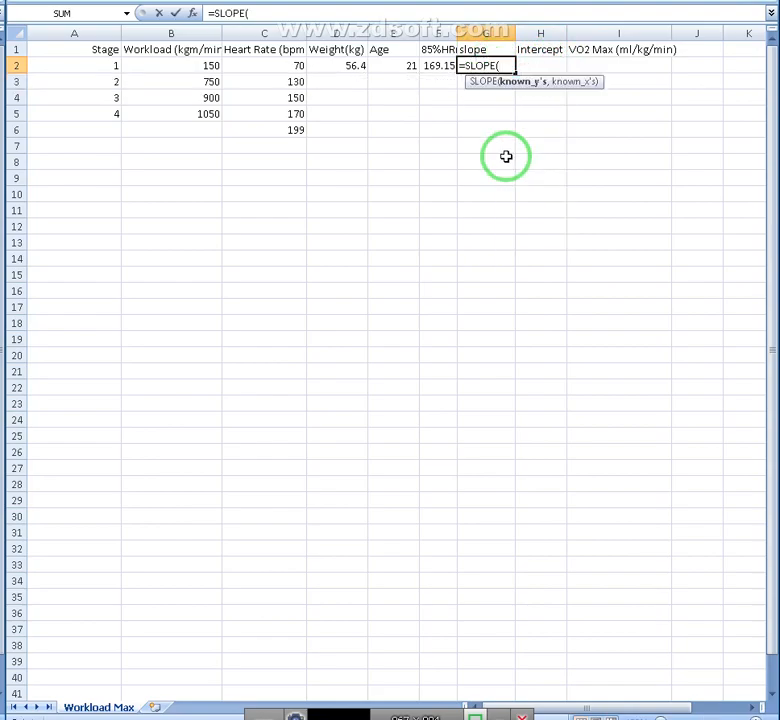
{"action": "mouse_move", "coordinate": [242, 66]}
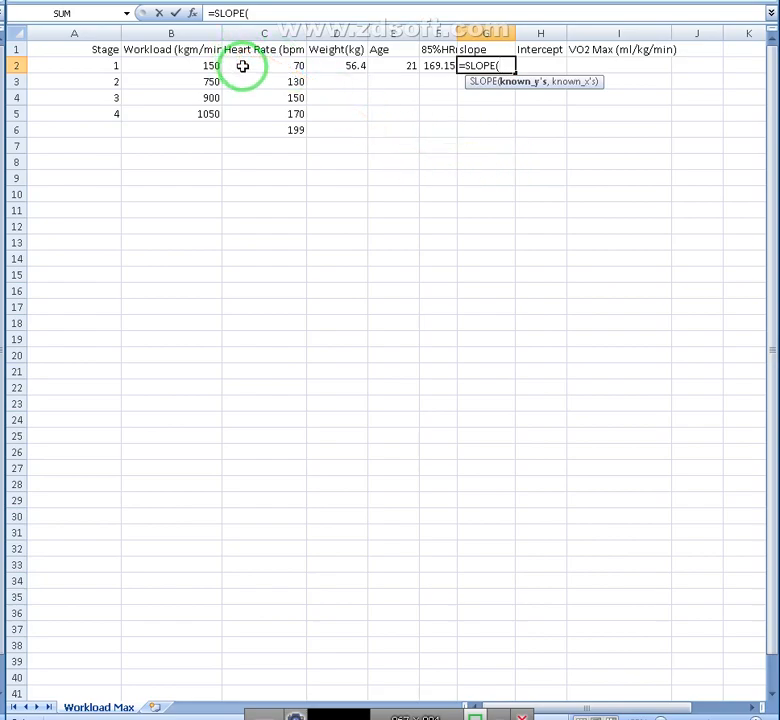
{"action": "left_click_drag", "start_coordinate": [263, 65], "coordinate": [263, 113]}
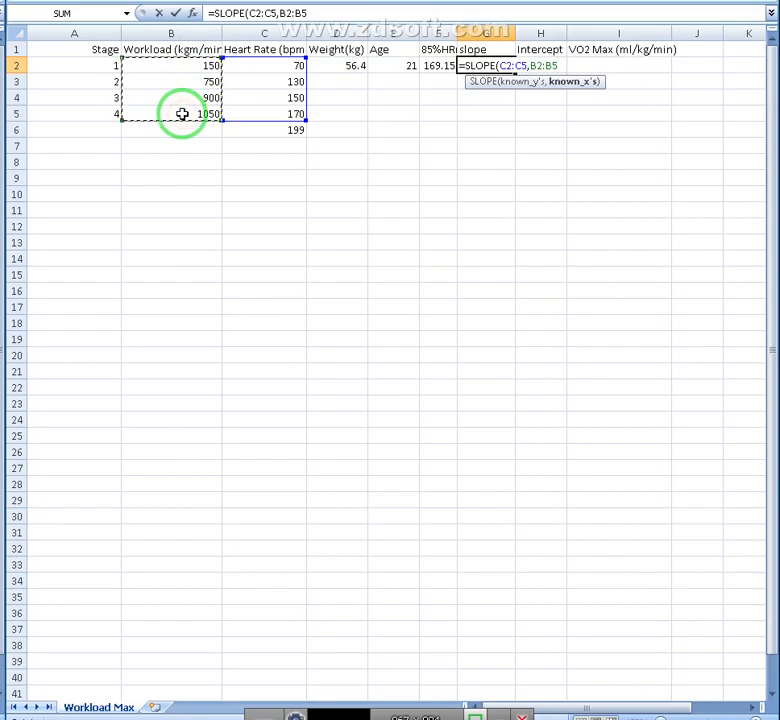
{"action": "key", "text": "Return"}
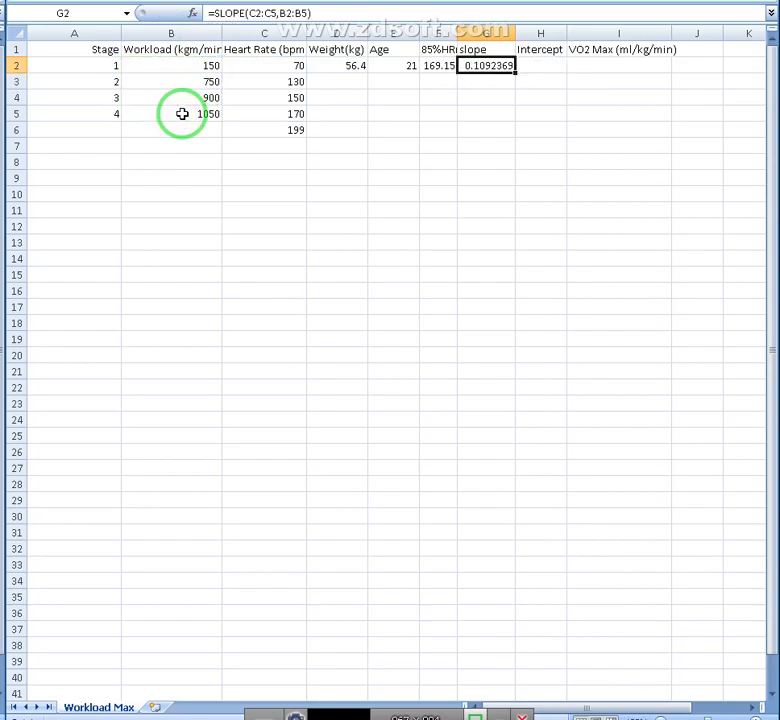
{"action": "left_click", "coordinate": [540, 65]}
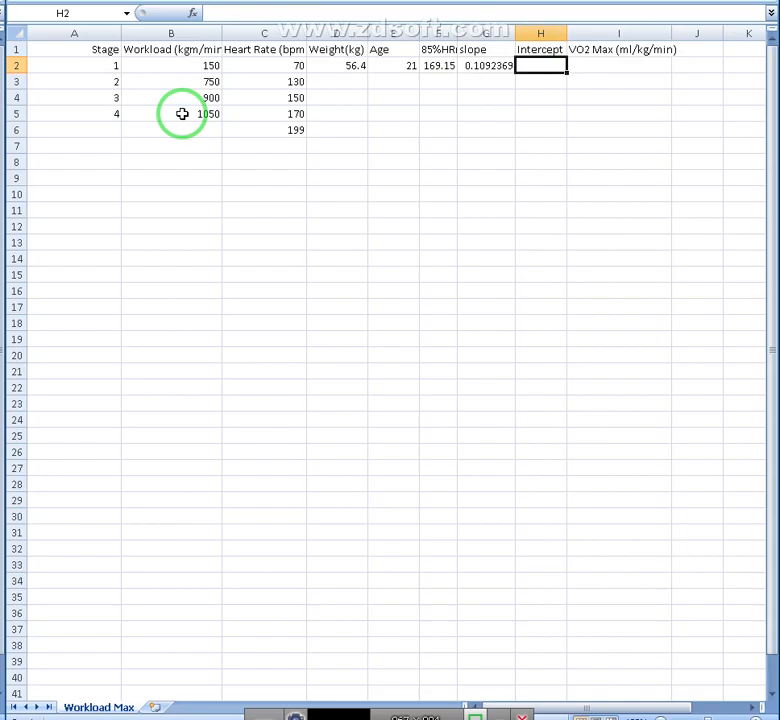
Step: Enter =INTERCEPT(C2:C5,B2:B5) in H2, giving 52.16867
{"action": "type", "text": "="}
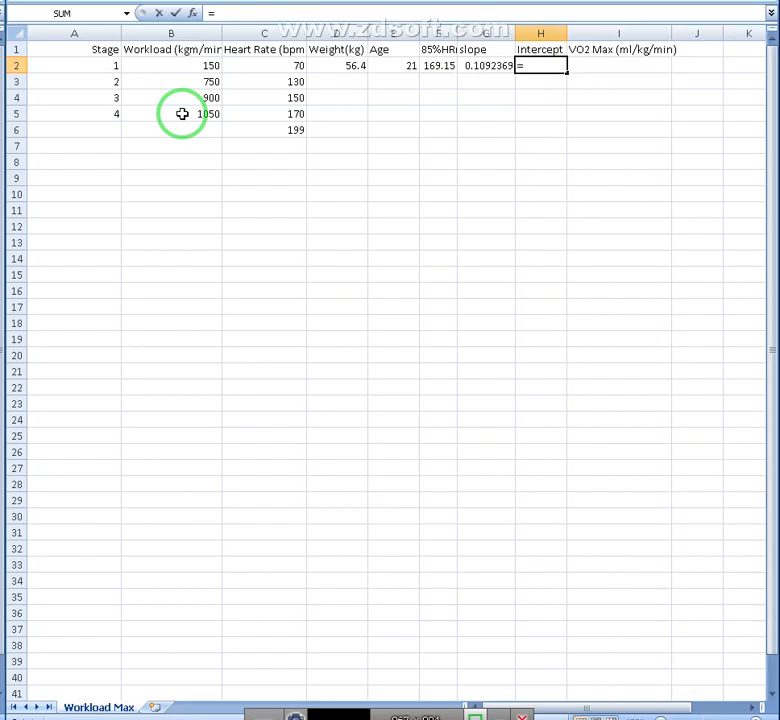
{"action": "type", "text": "INTERCEPT("}
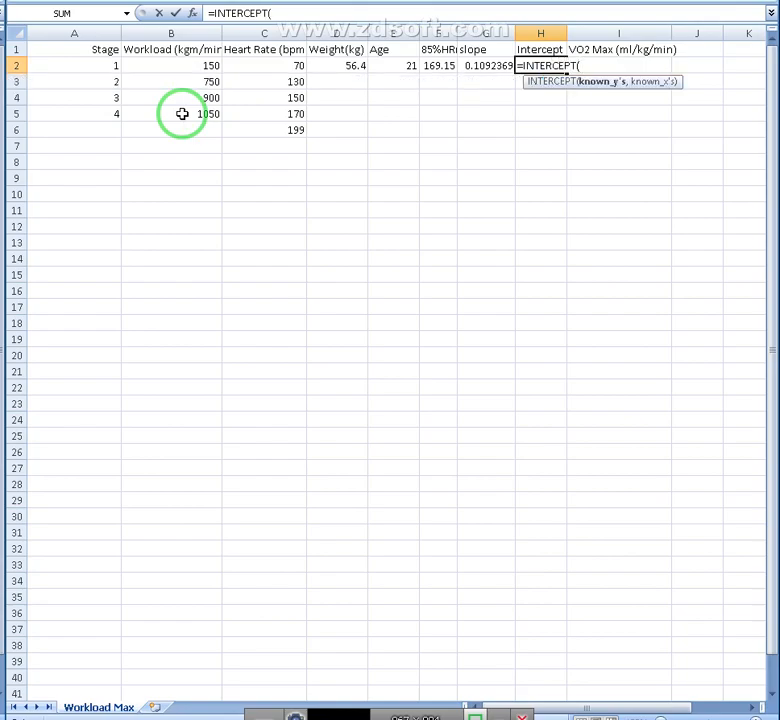
{"action": "left_click_drag", "start_coordinate": [264, 65], "coordinate": [264, 113]}
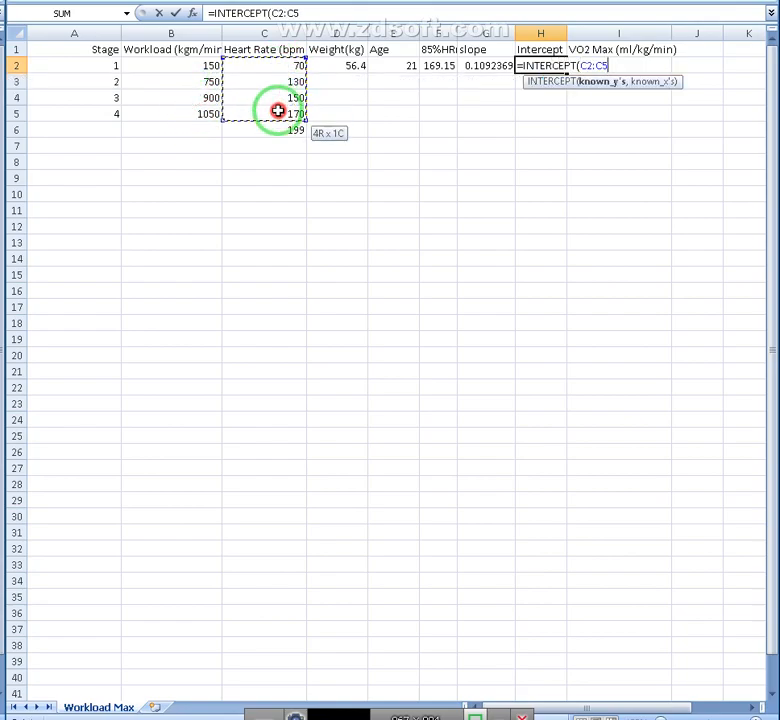
{"action": "left_click_drag", "start_coordinate": [170, 66], "coordinate": [170, 114]}
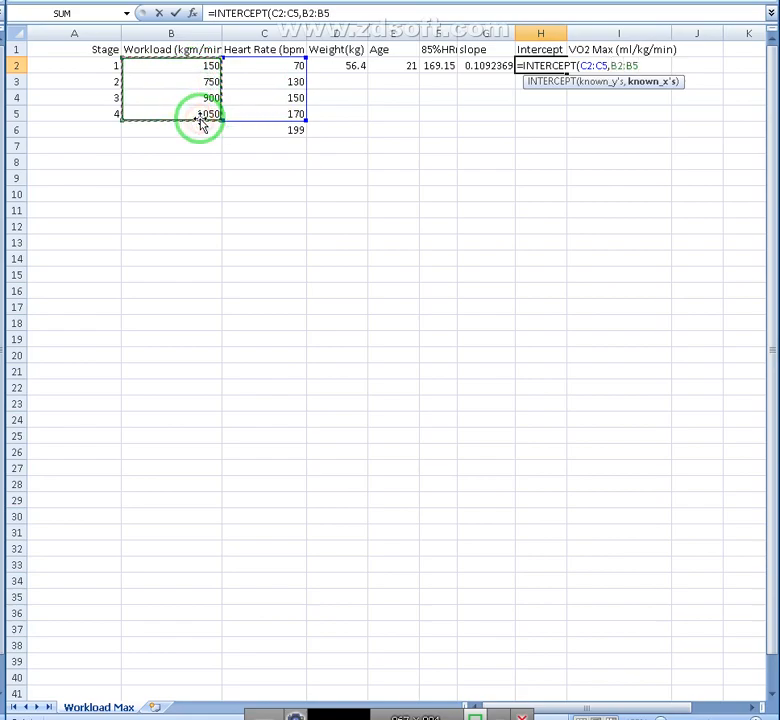
{"action": "key", "text": "Return"}
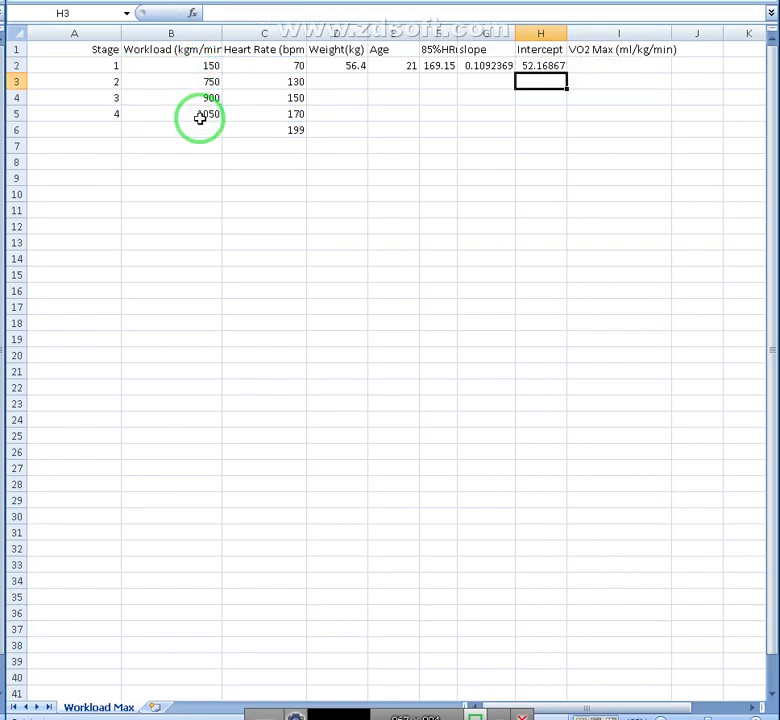
{"action": "left_click", "coordinate": [540, 65]}
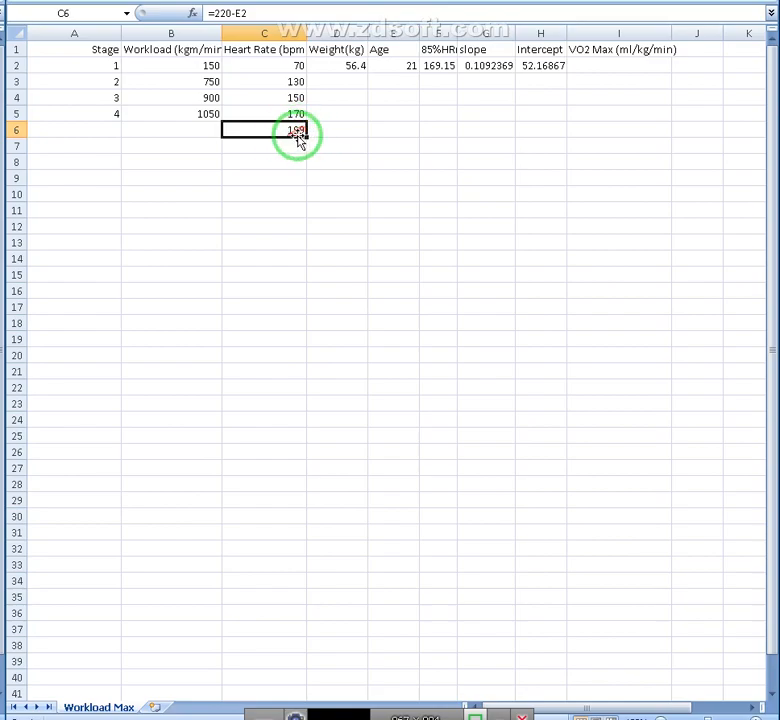
Step: Enter =(C6-H2)/G2 in B6 for a maximum workload of 1344.154412
{"action": "left_click", "coordinate": [170, 130]}
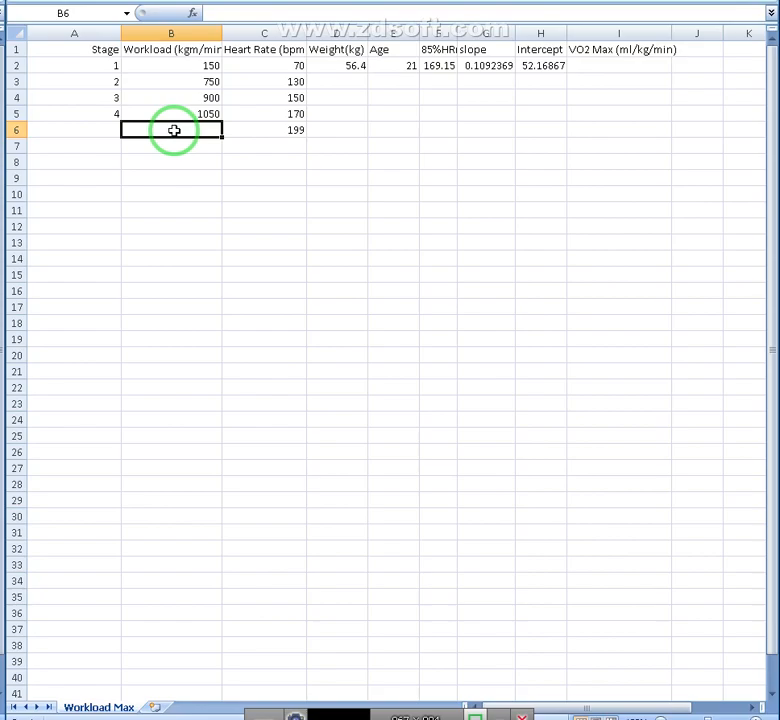
{"action": "type", "text": "="}
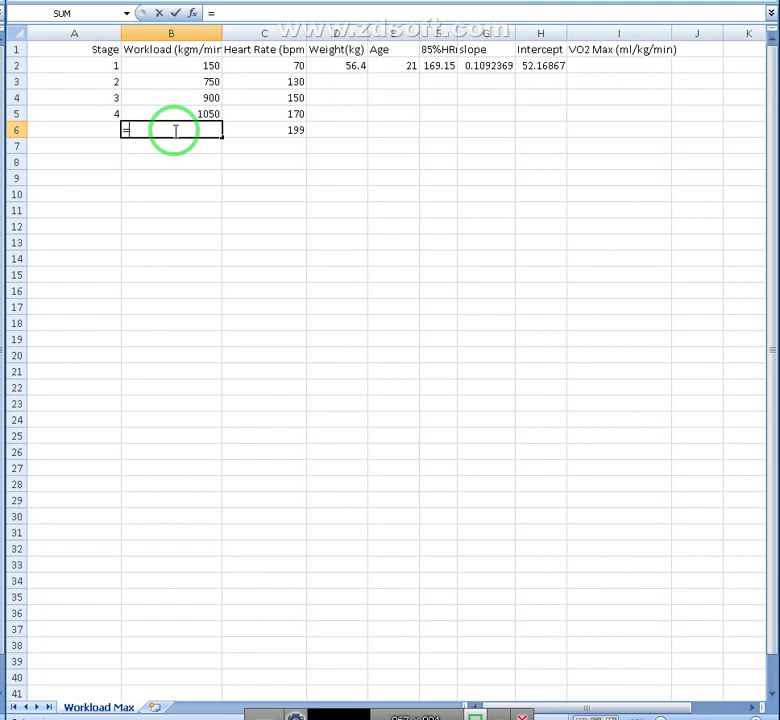
{"action": "left_click", "coordinate": [263, 130]}
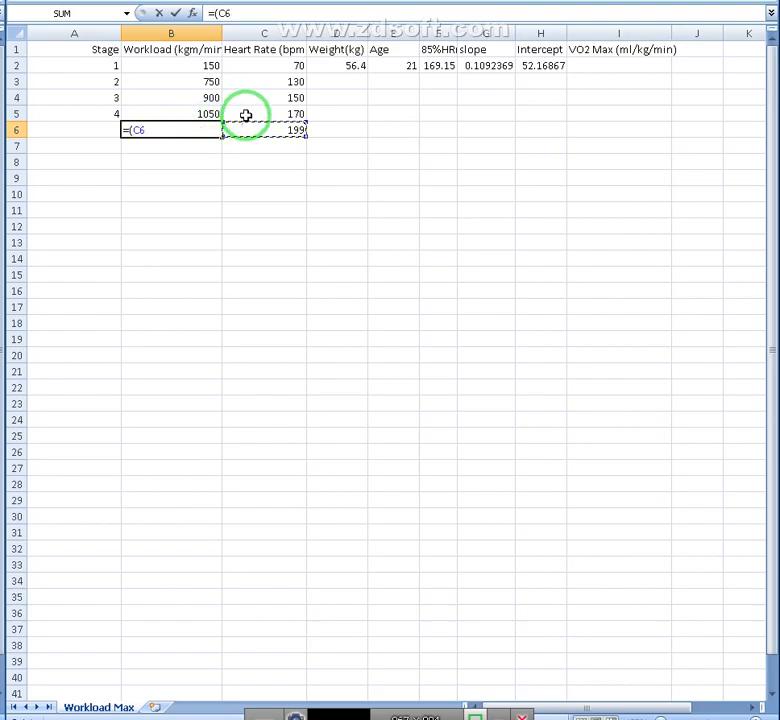
{"action": "left_click", "coordinate": [540, 65]}
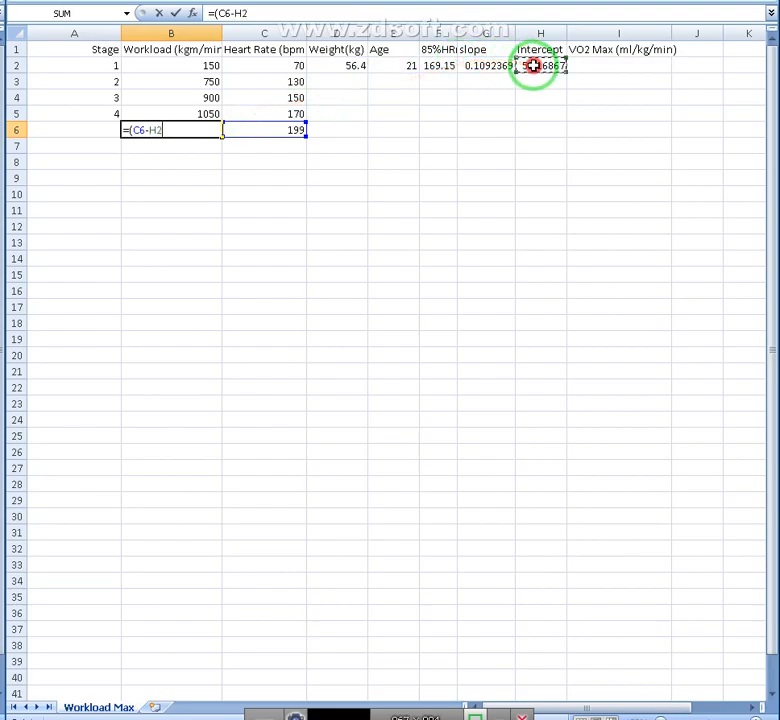
{"action": "type", "text": ")/G2"}
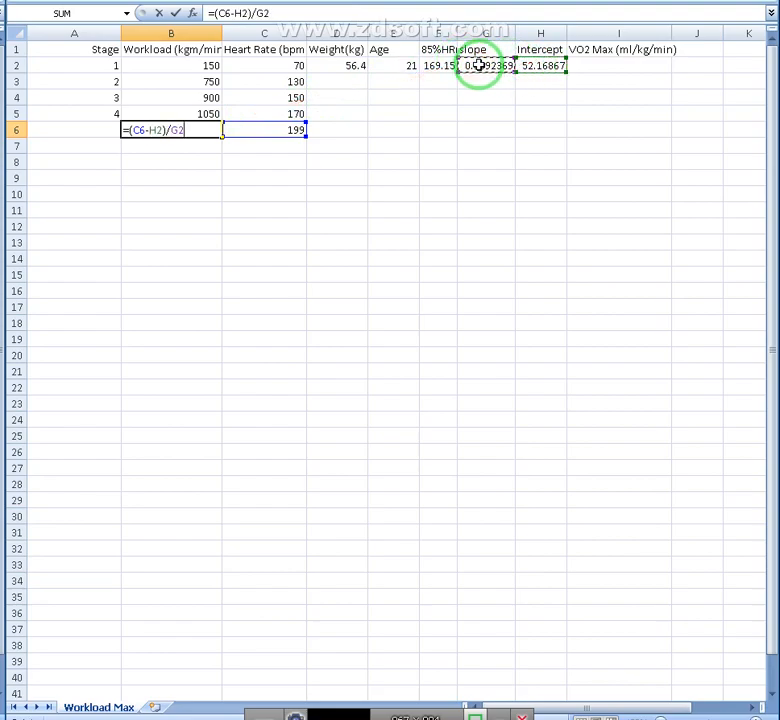
{"action": "key", "text": "Return"}
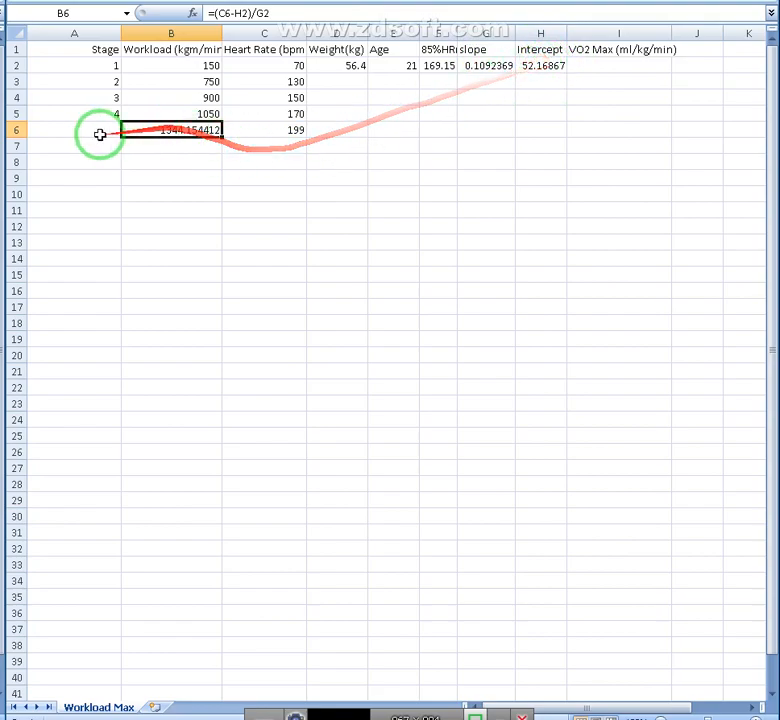
Step: Label A6 'Workload Max -->' and D6 '<-- HR Max'
{"action": "type", "text": "Workl"}
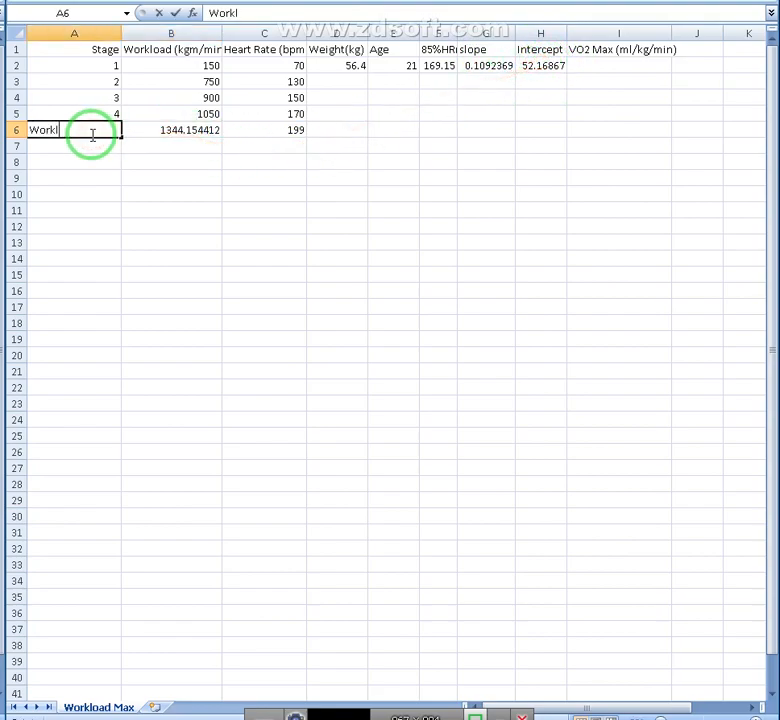
{"action": "type", "text": "oad Max ---"}
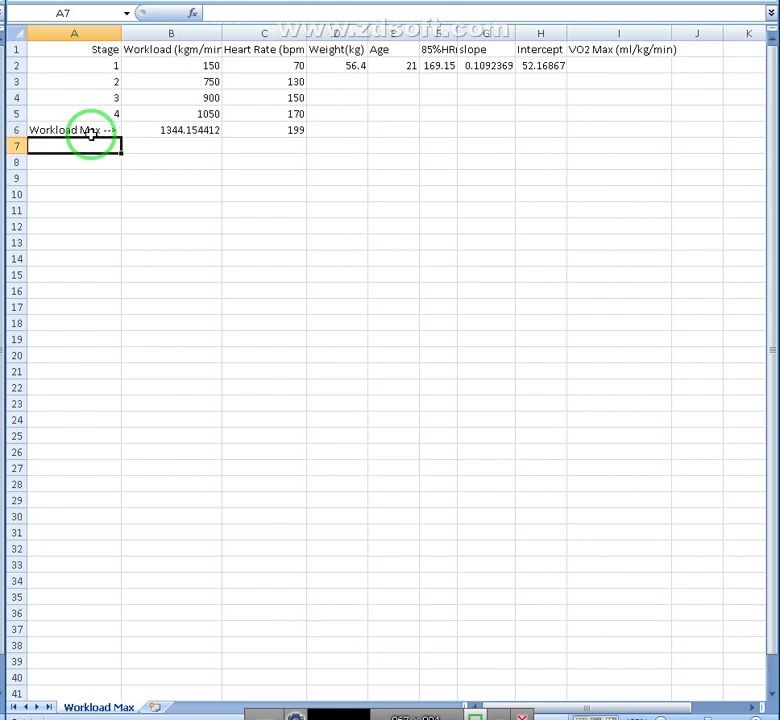
{"action": "type", "text": "HR"}
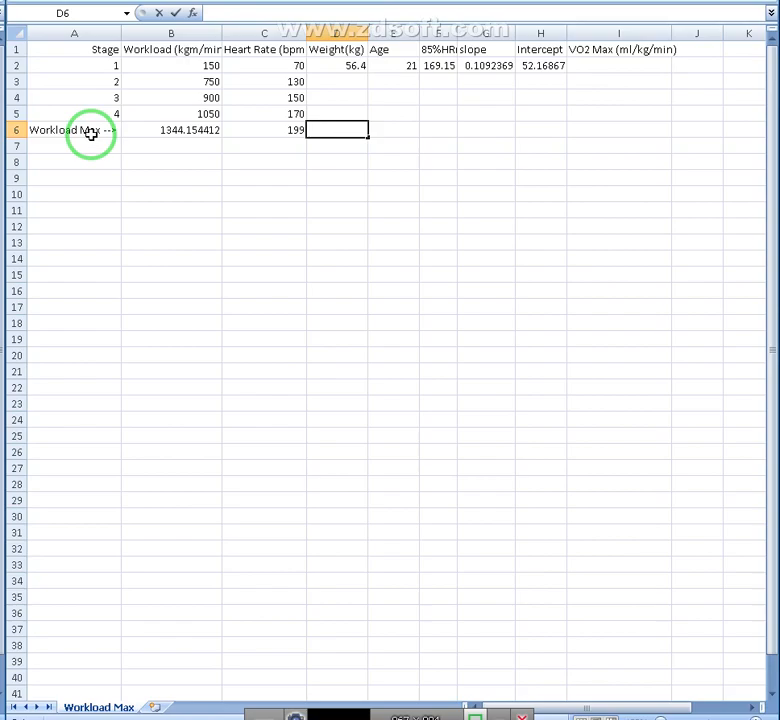
{"action": "type", "text": "<-- HR"}
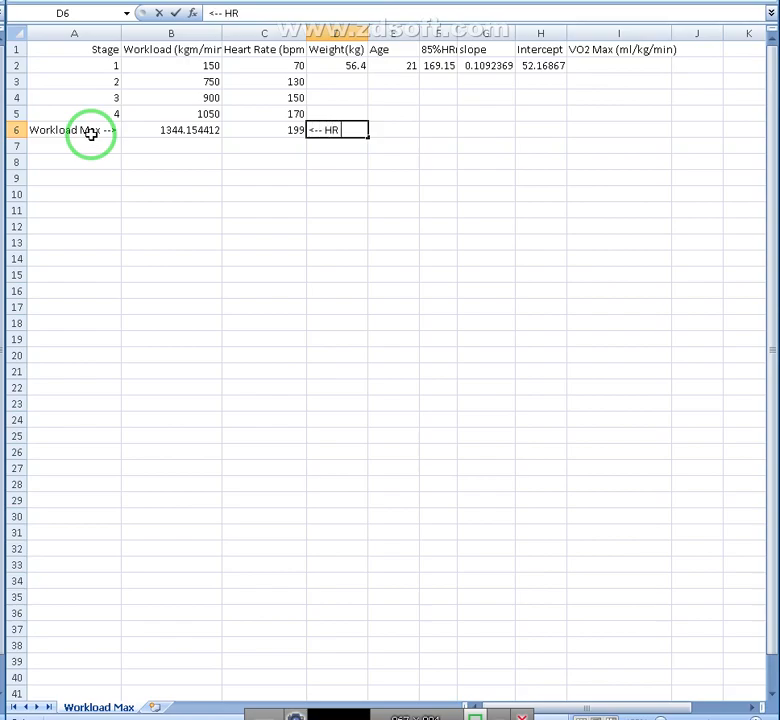
{"action": "key", "text": "Return"}
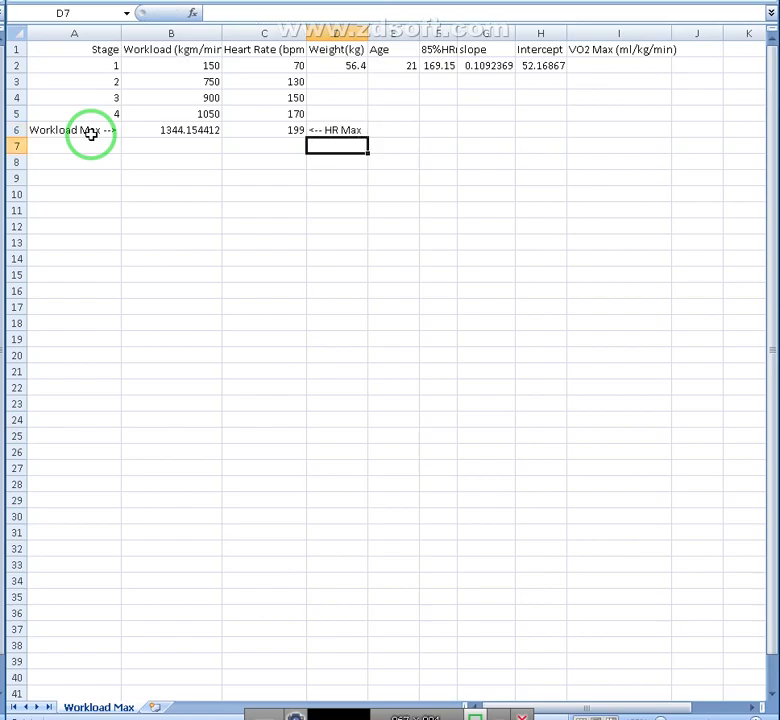
{"action": "left_click", "coordinate": [541, 65]}
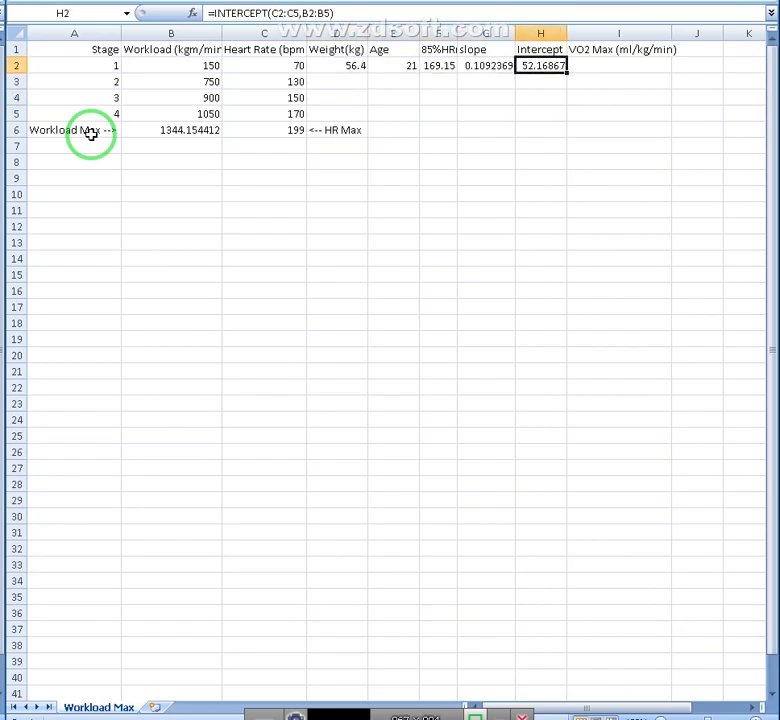
Step: Enter =((1.8*B6)/D2)+7 in I2, giving a VO2 max of about 49.9
{"action": "left_click", "coordinate": [618, 65]}
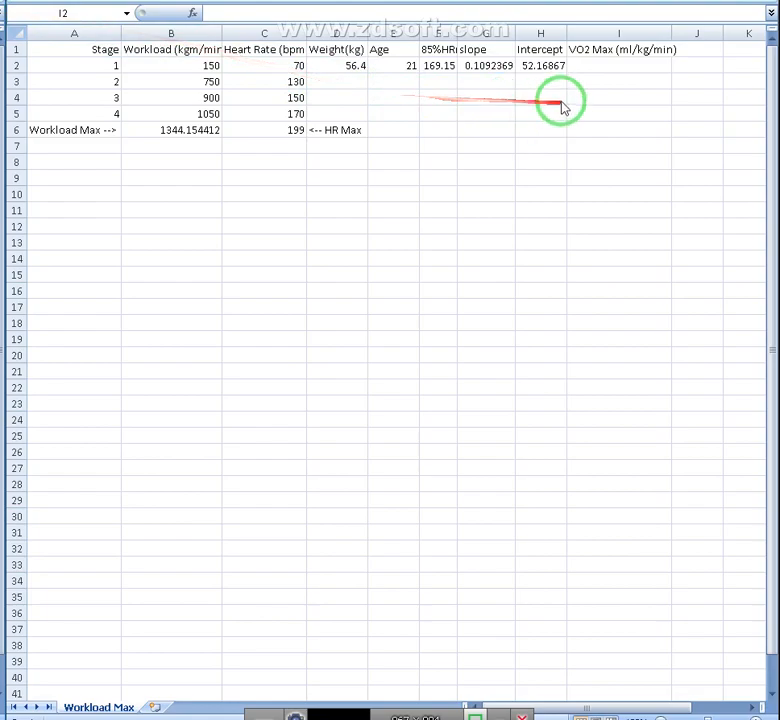
{"action": "left_click", "coordinate": [618, 65]}
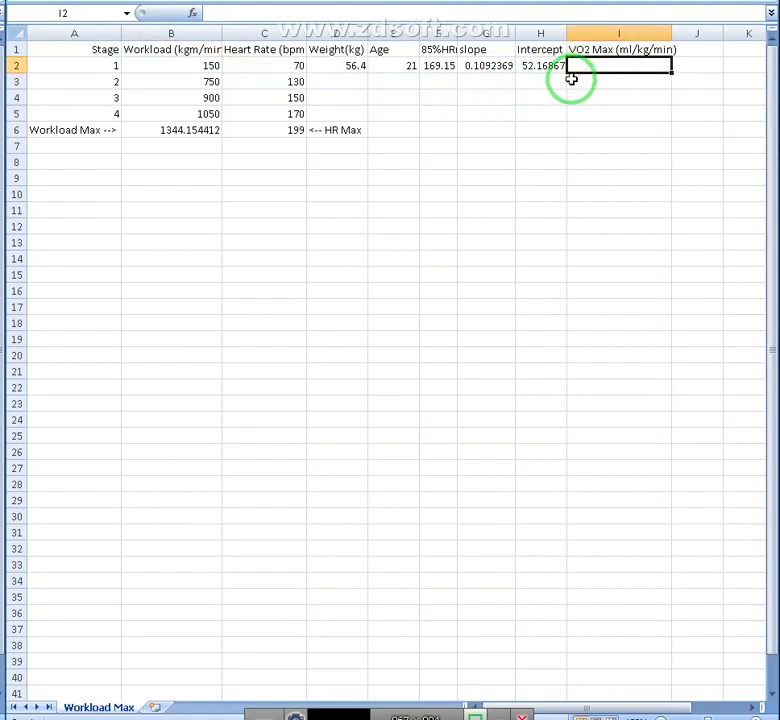
{"action": "type", "text": "="}
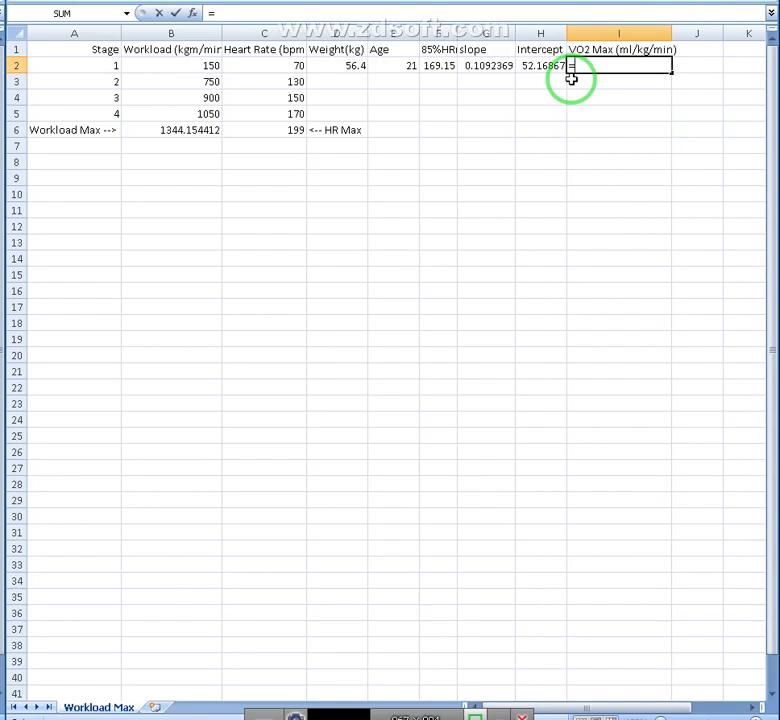
{"action": "type", "text": "=((1.8"}
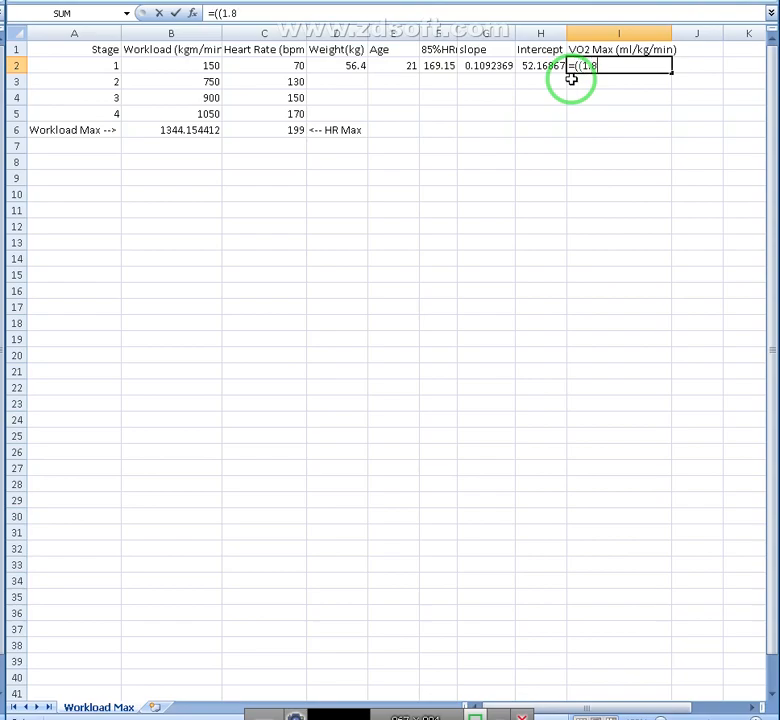
{"action": "type", "text": "*"}
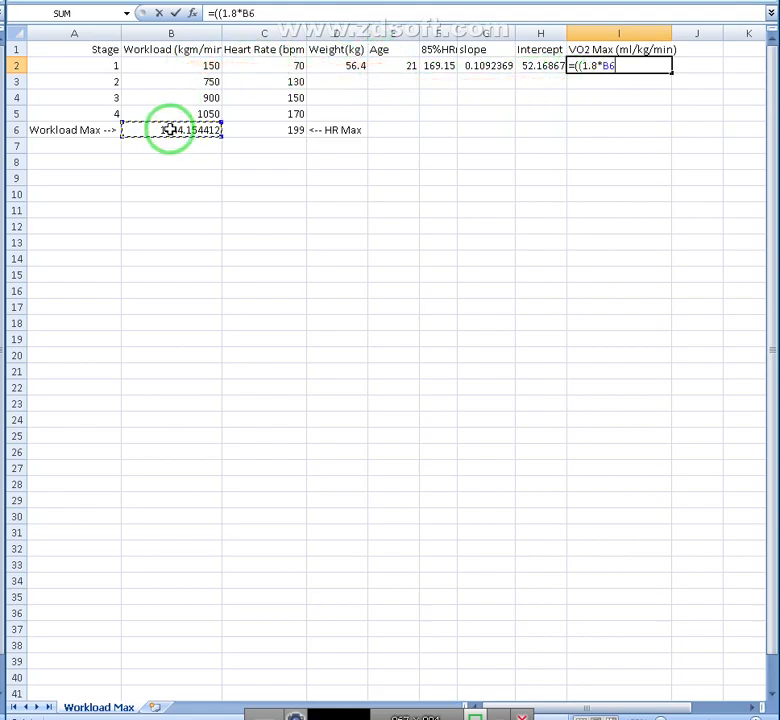
{"action": "type", "text": "*"}
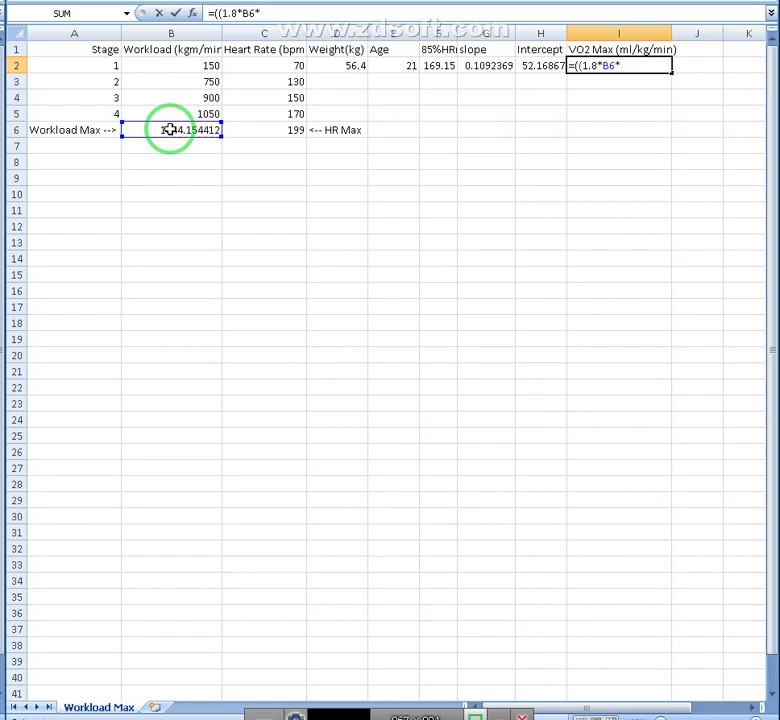
{"action": "key", "text": "BackSpace"}
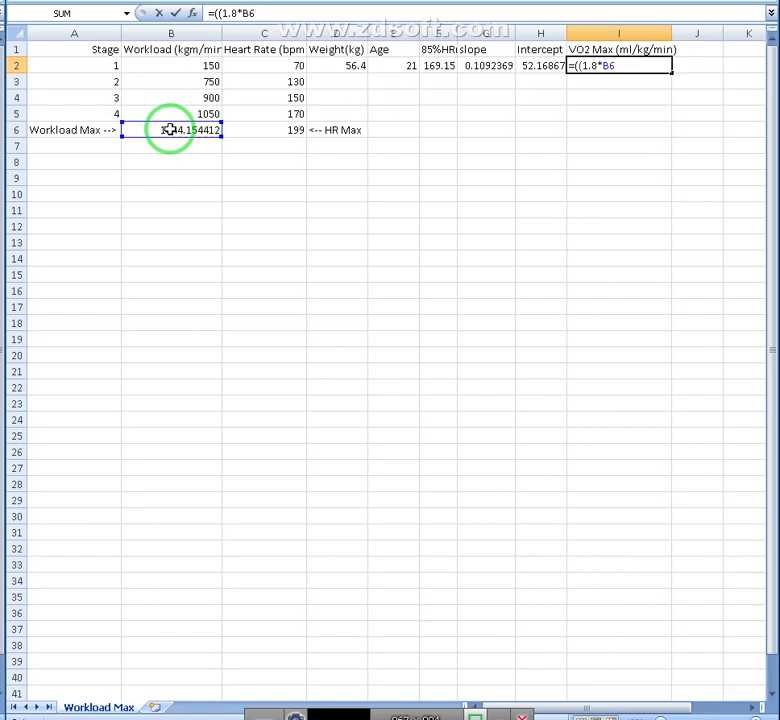
{"action": "type", "text": ")/"}
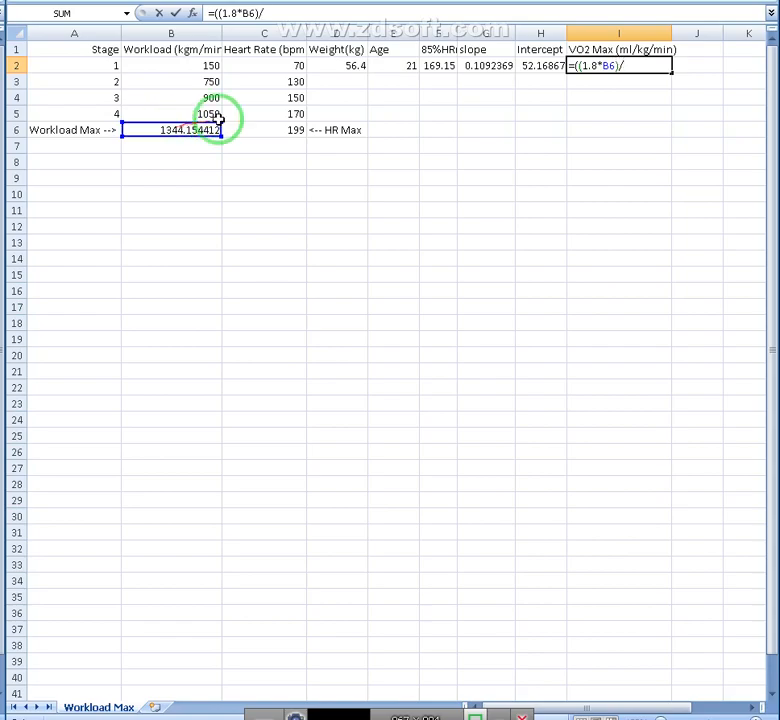
{"action": "left_click", "coordinate": [340, 65]}
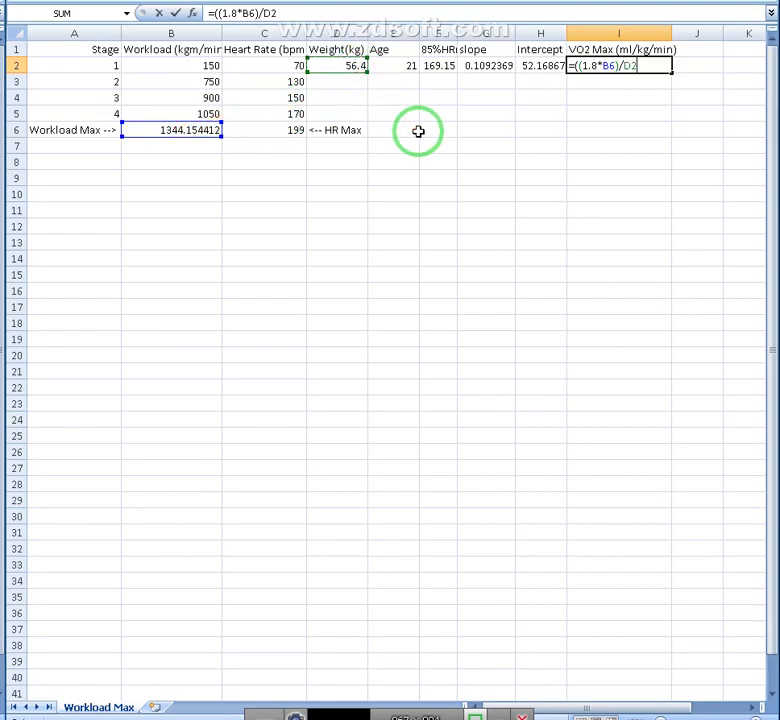
{"action": "type", "text": "+7"}
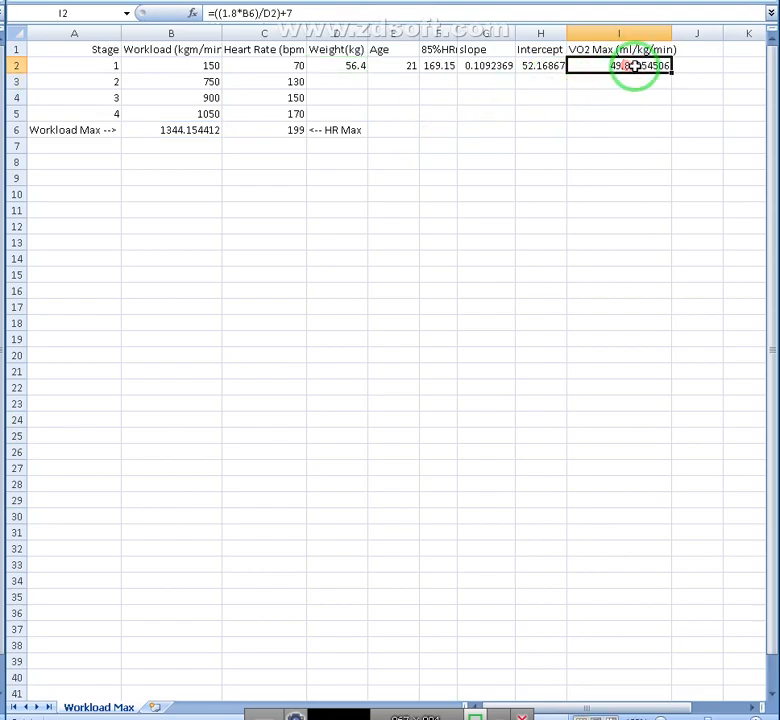
{"action": "mouse_move", "coordinate": [420, 148]}
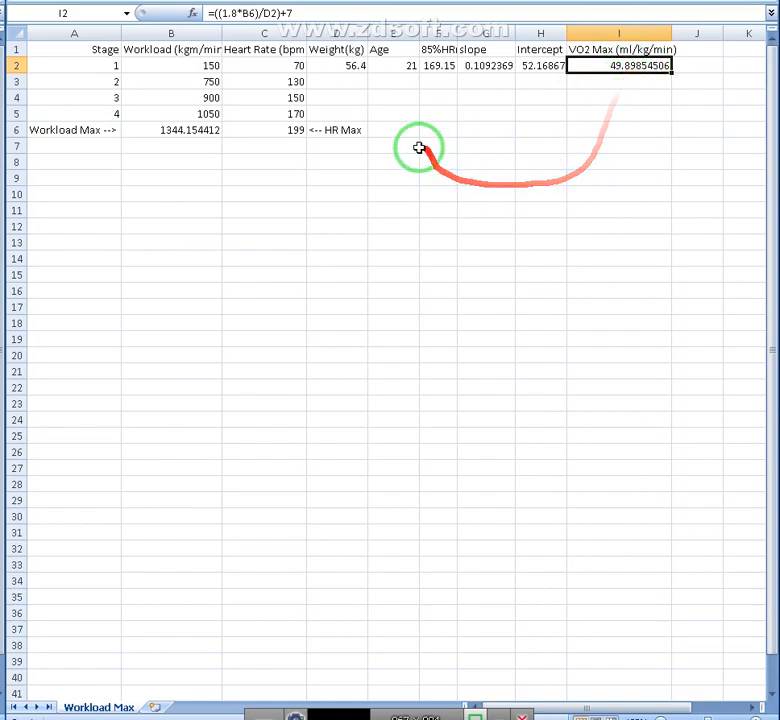
{"action": "mouse_move", "coordinate": [507, 190]}
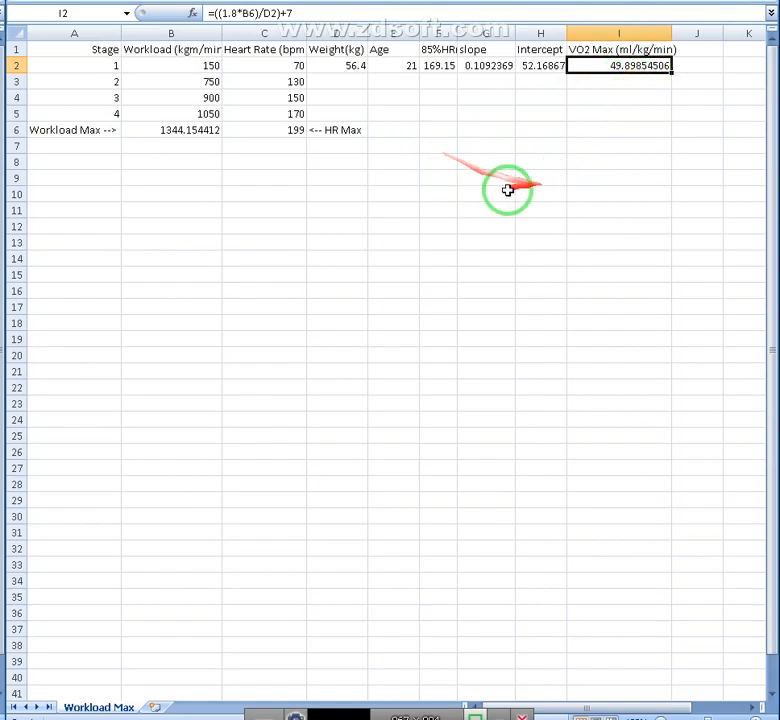
{"action": "mouse_move", "coordinate": [430, 149]}
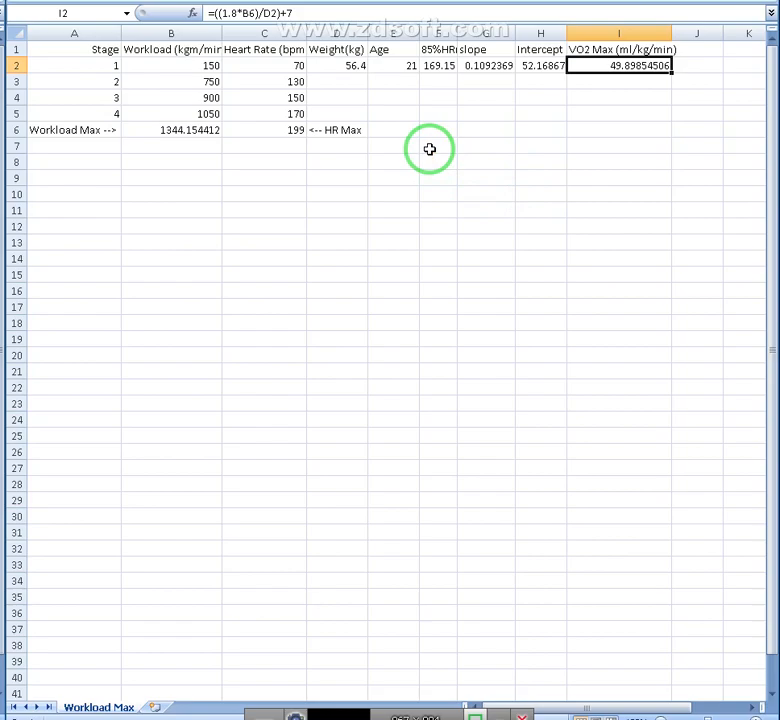
Step: Select B1:C6 and insert a Scatter with Only Markers chart
{"action": "left_click", "coordinate": [393, 162]}
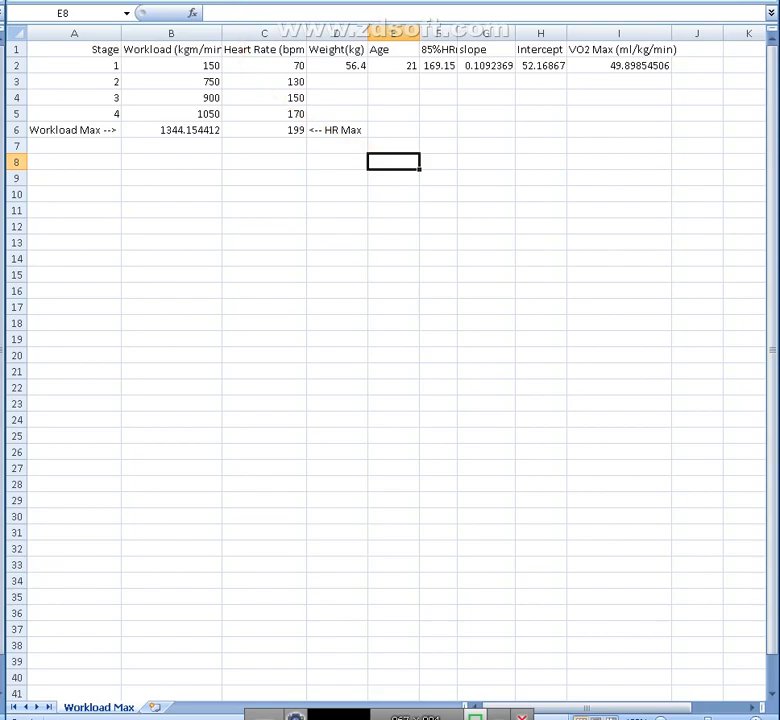
{"action": "mouse_move", "coordinate": [172, 50]}
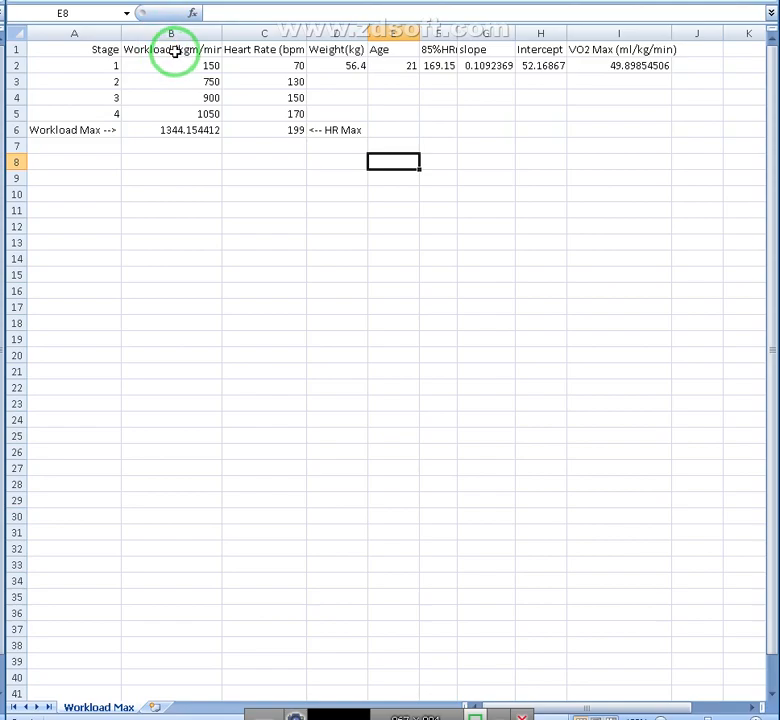
{"action": "left_click_drag", "start_coordinate": [170, 49], "coordinate": [263, 129]}
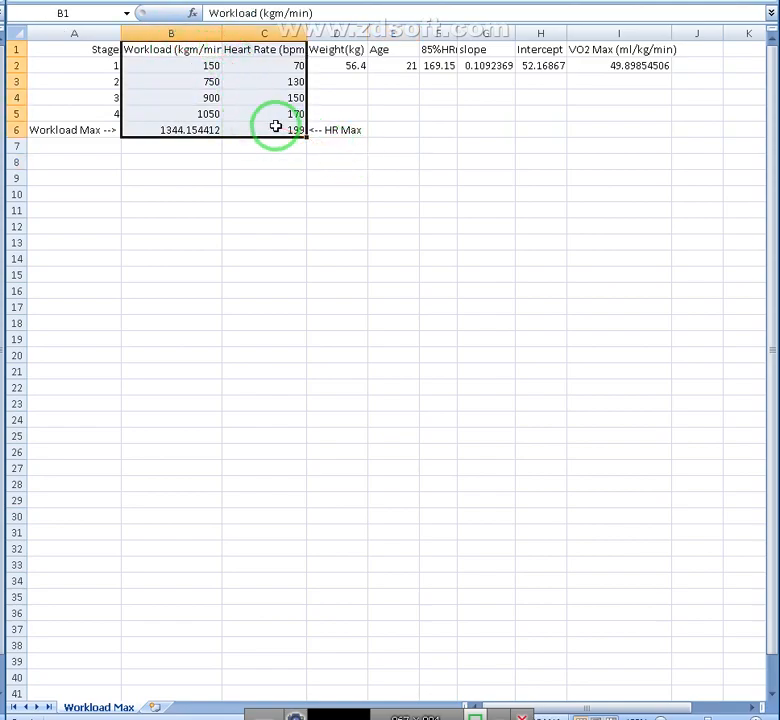
{"action": "right_click", "coordinate": [275, 129]}
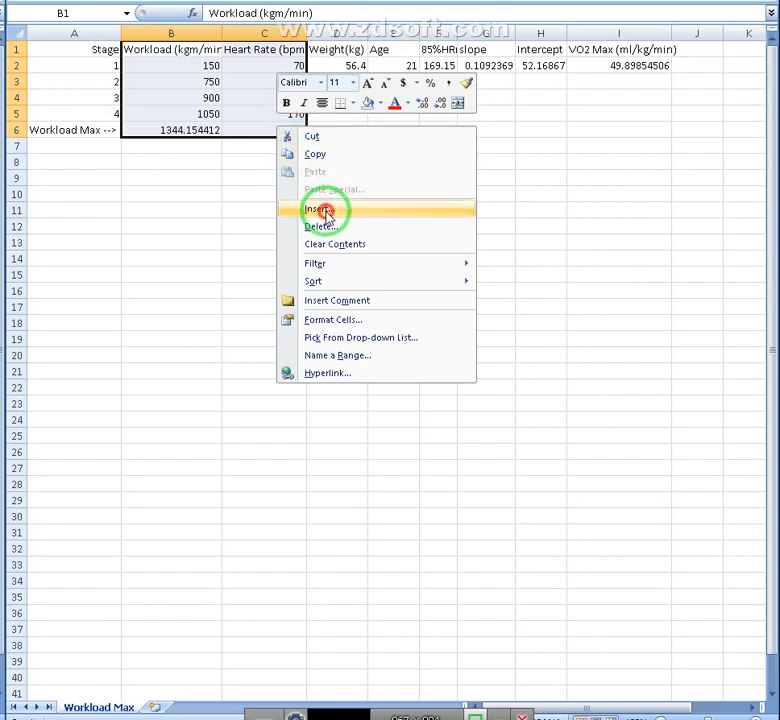
{"action": "left_click", "coordinate": [320, 210]}
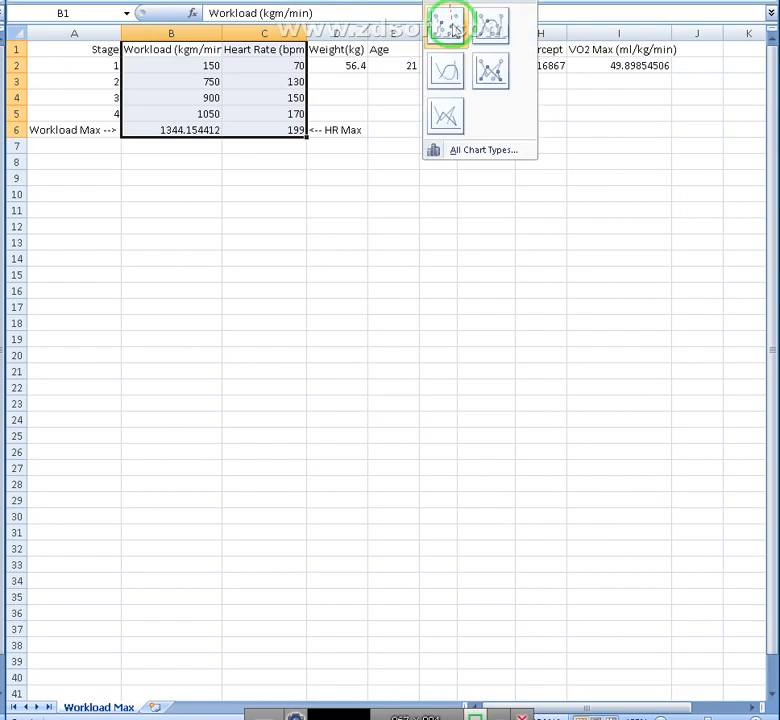
{"action": "left_click", "coordinate": [444, 25]}
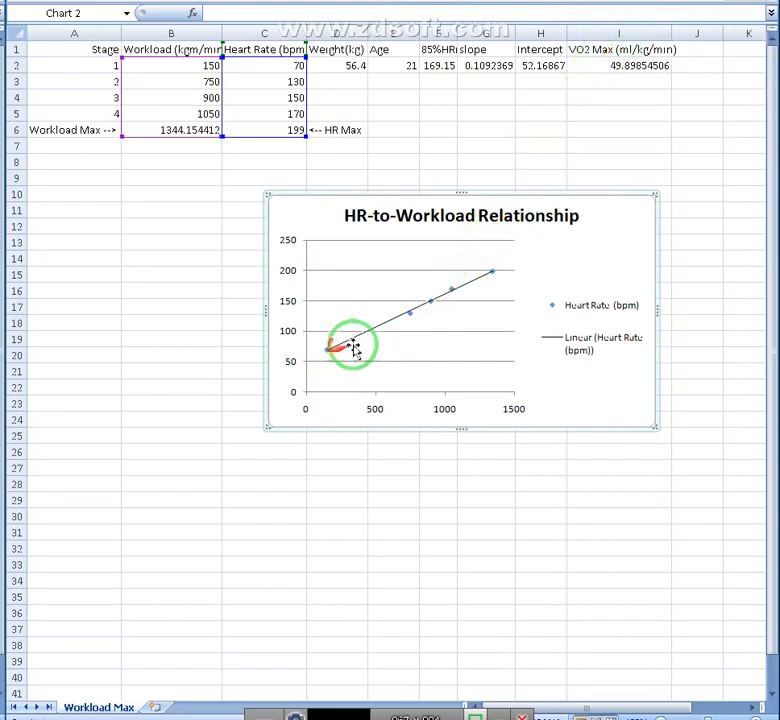
{"action": "mouse_move", "coordinate": [495, 270]}
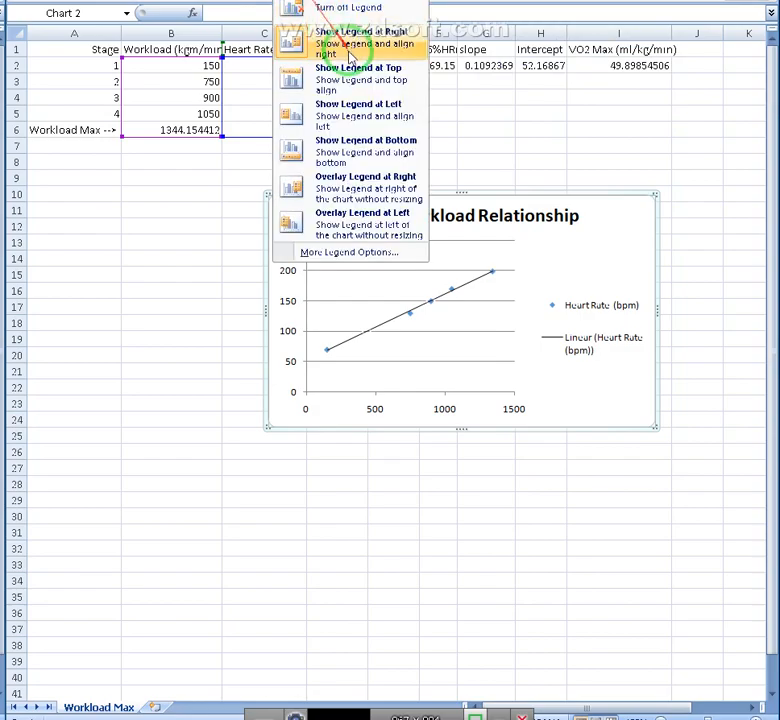
Step: Show the legend at the bottom and data labels (70, 130, 150, 170, 199) above points
{"action": "left_click", "coordinate": [366, 140]}
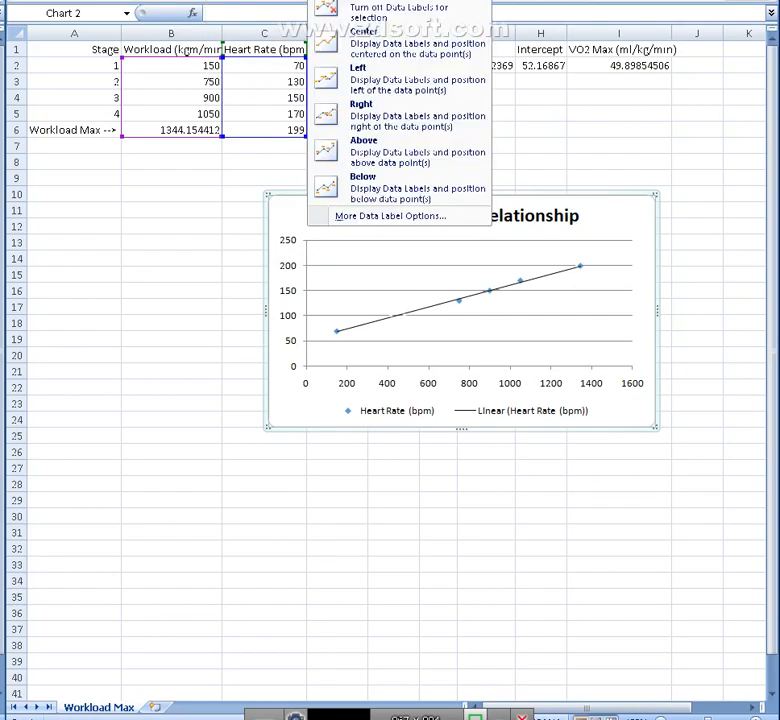
{"action": "mouse_move", "coordinate": [400, 151]}
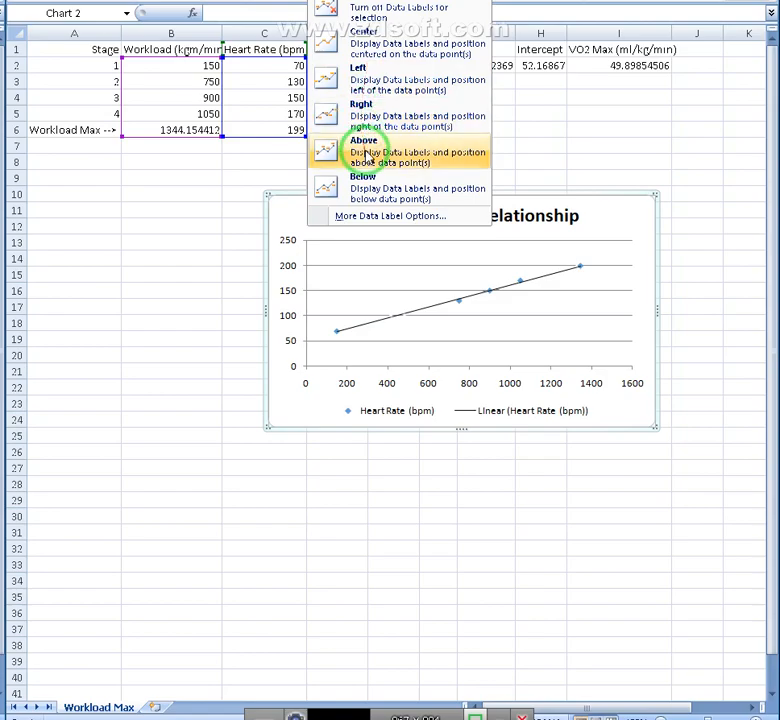
{"action": "left_click", "coordinate": [363, 150]}
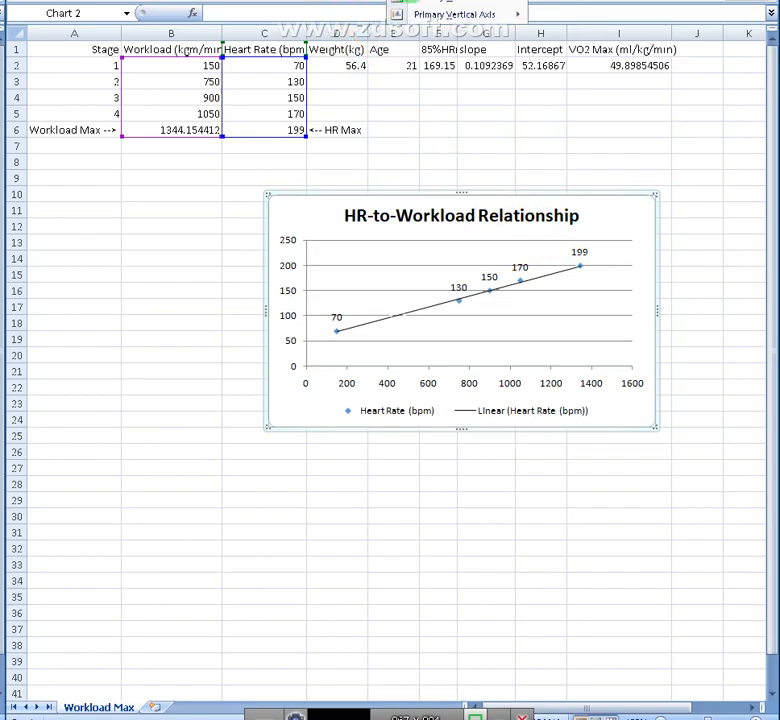
Step: Bring up the axis title display choices for the chart's horizontal axis
{"action": "left_click", "coordinate": [517, 13]}
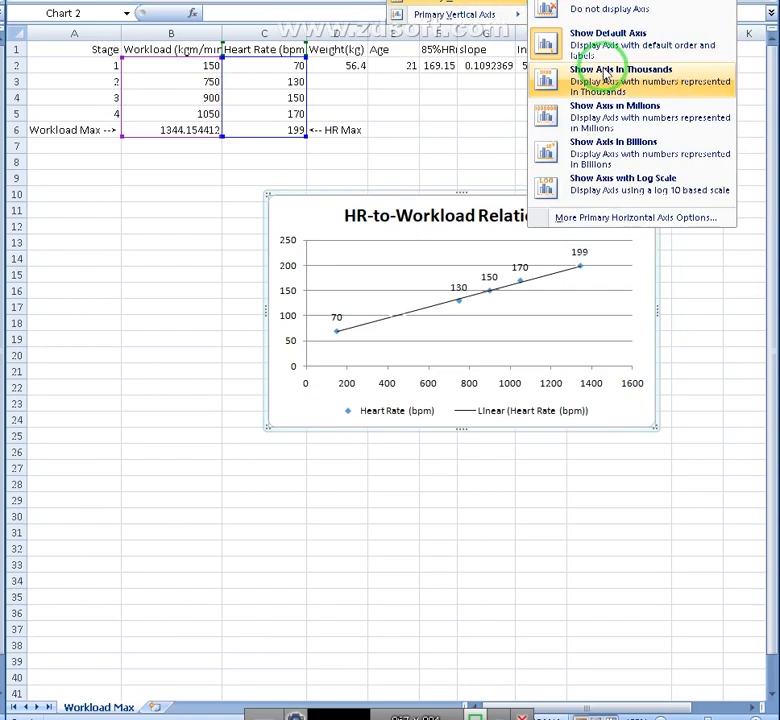
{"action": "mouse_move", "coordinate": [600, 43]}
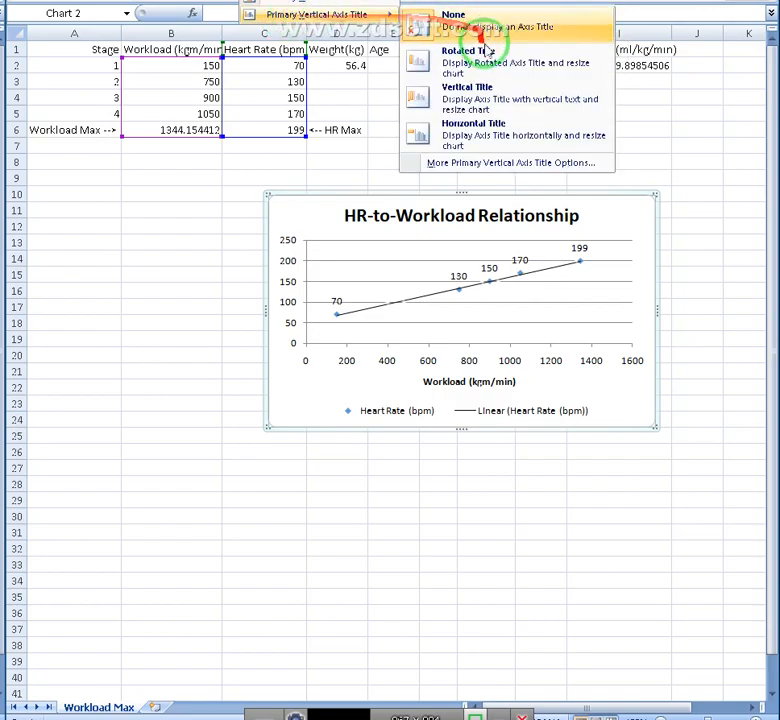
{"action": "mouse_move", "coordinate": [490, 61]}
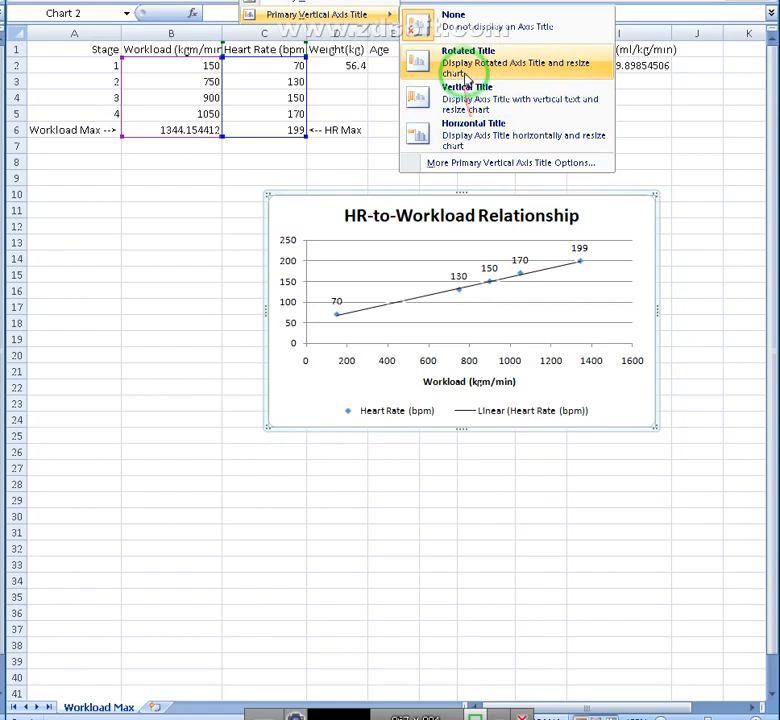
{"action": "mouse_move", "coordinate": [460, 135]}
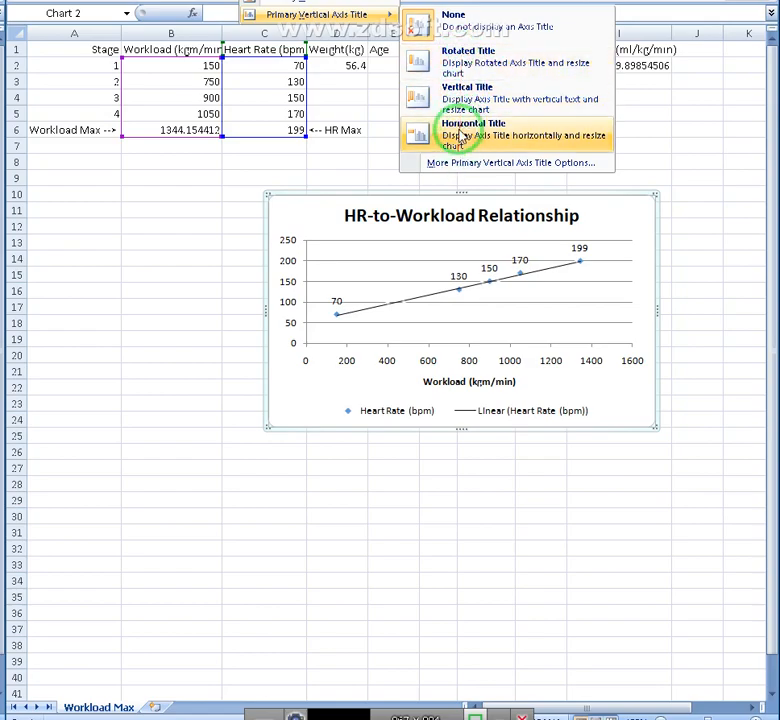
{"action": "mouse_move", "coordinate": [467, 60]}
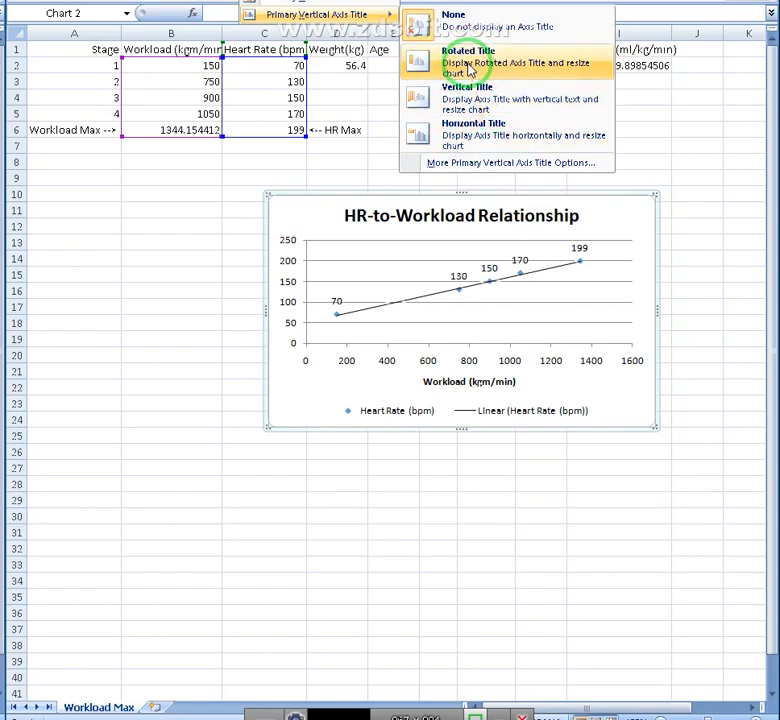
Step: Add a rotated 'Heart Rate (bpm)' vertical axis title and drag the chart larger
{"action": "left_click", "coordinate": [467, 55]}
{"action": "type", "text": "Heart Rate (bpm)"}
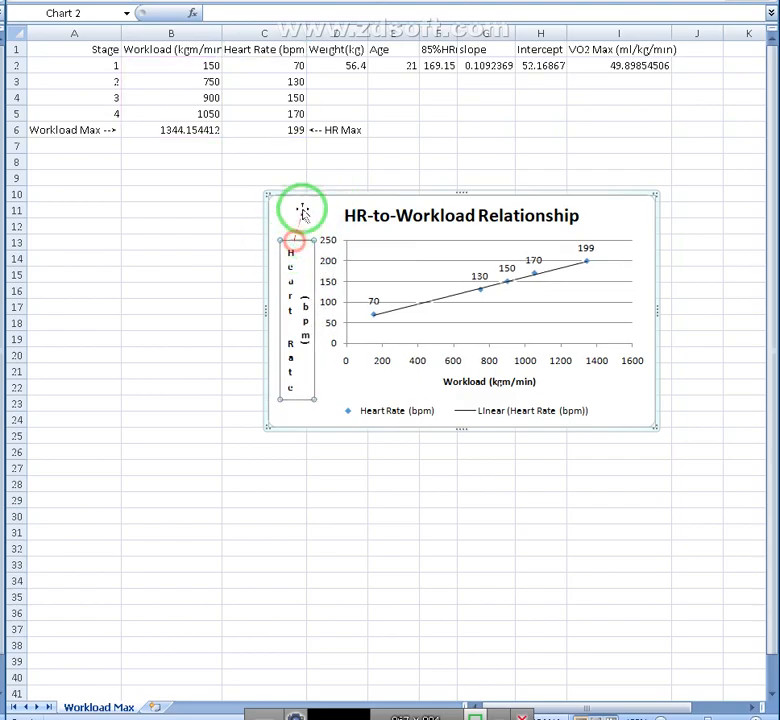
{"action": "left_click", "coordinate": [315, 13]}
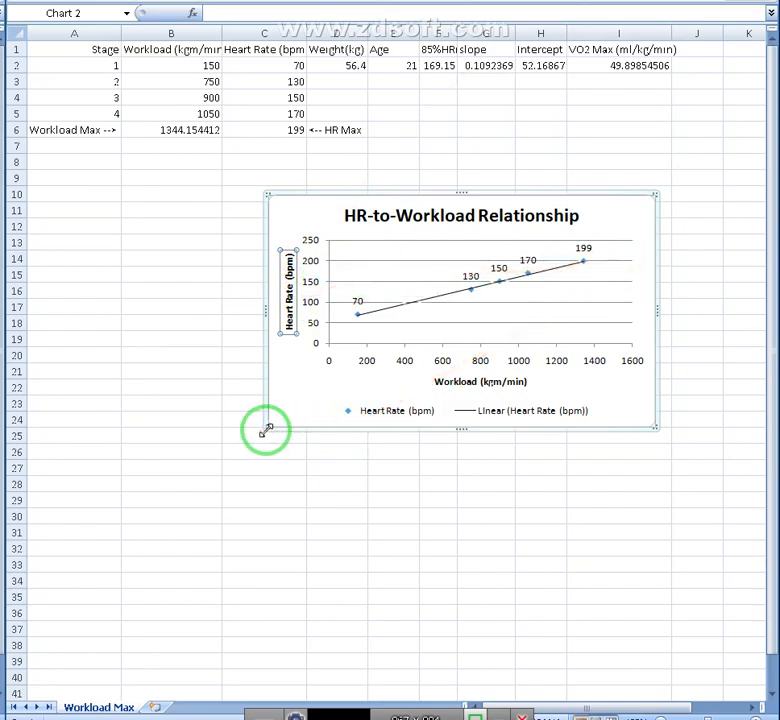
{"action": "left_click_drag", "start_coordinate": [265, 430], "coordinate": [455, 315]}
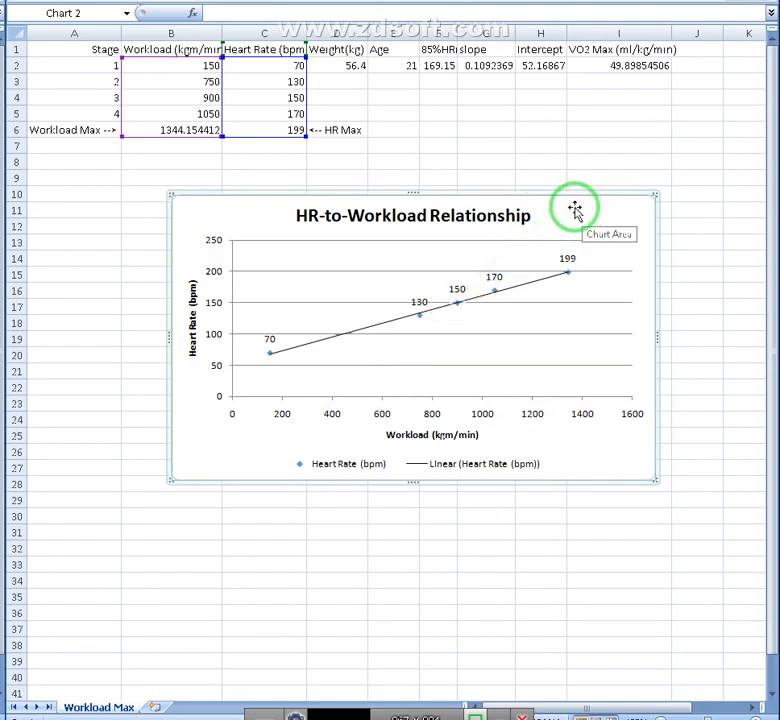
{"action": "mouse_move", "coordinate": [545, 218]}
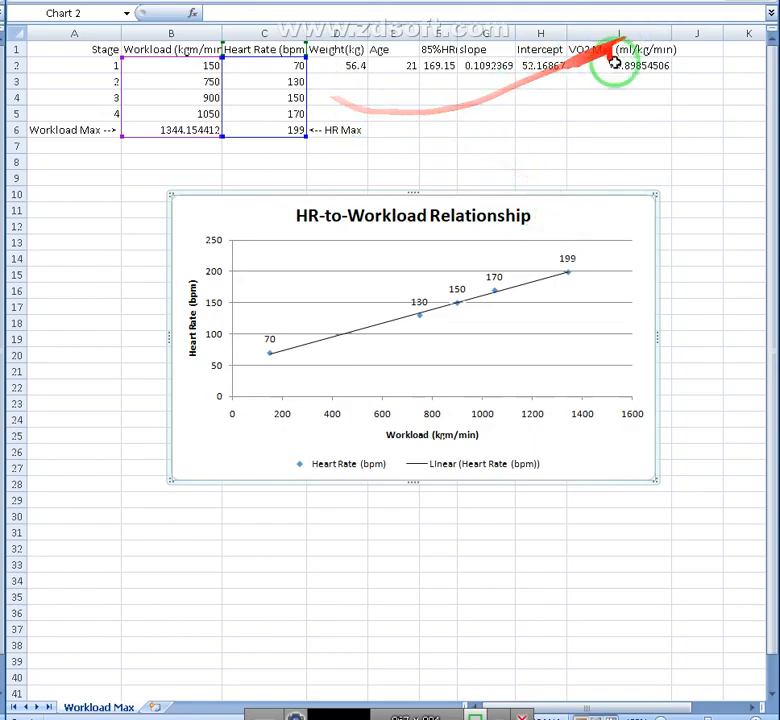
{"action": "mouse_move", "coordinate": [508, 71]}
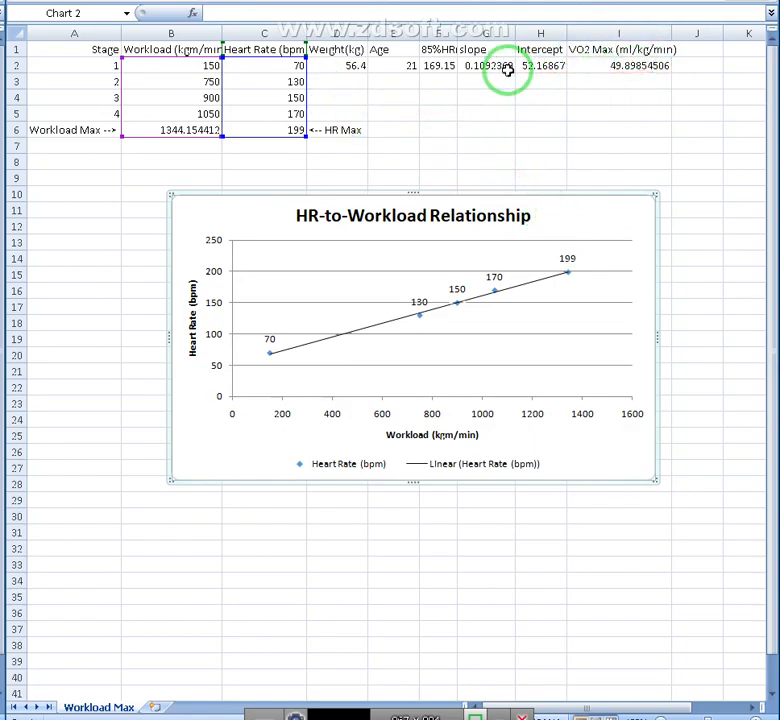
{"action": "mouse_move", "coordinate": [540, 175]}
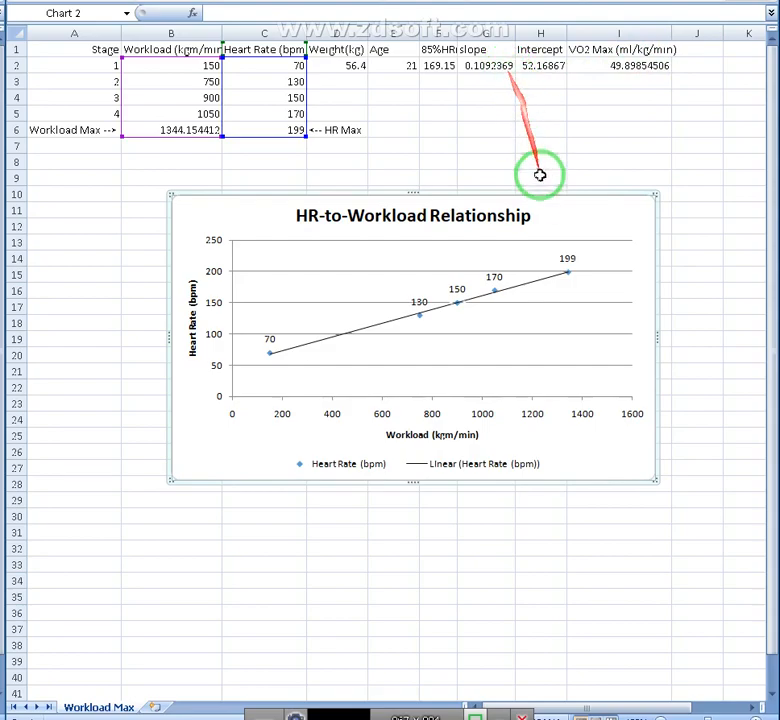
{"action": "mouse_move", "coordinate": [555, 200]}
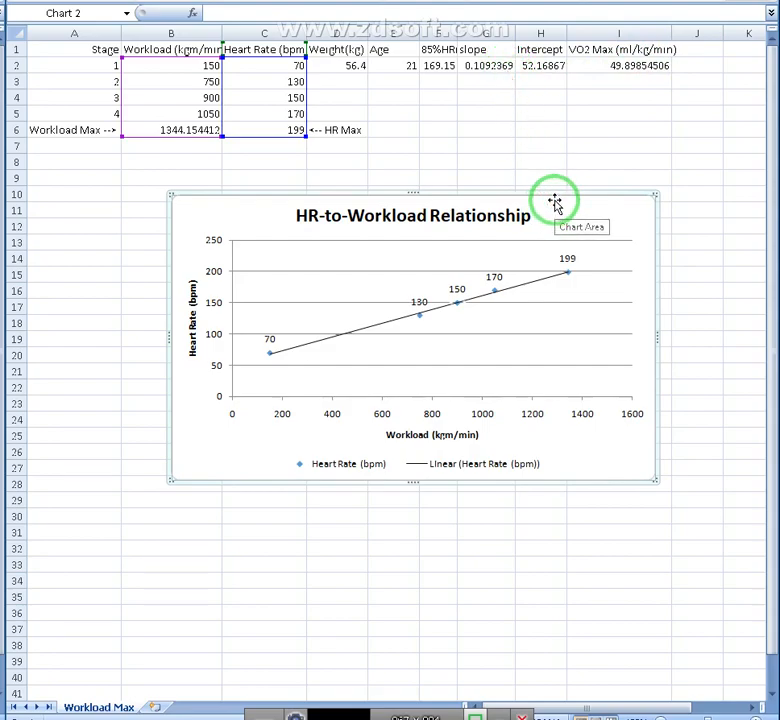
{"action": "mouse_move", "coordinate": [505, 220]}
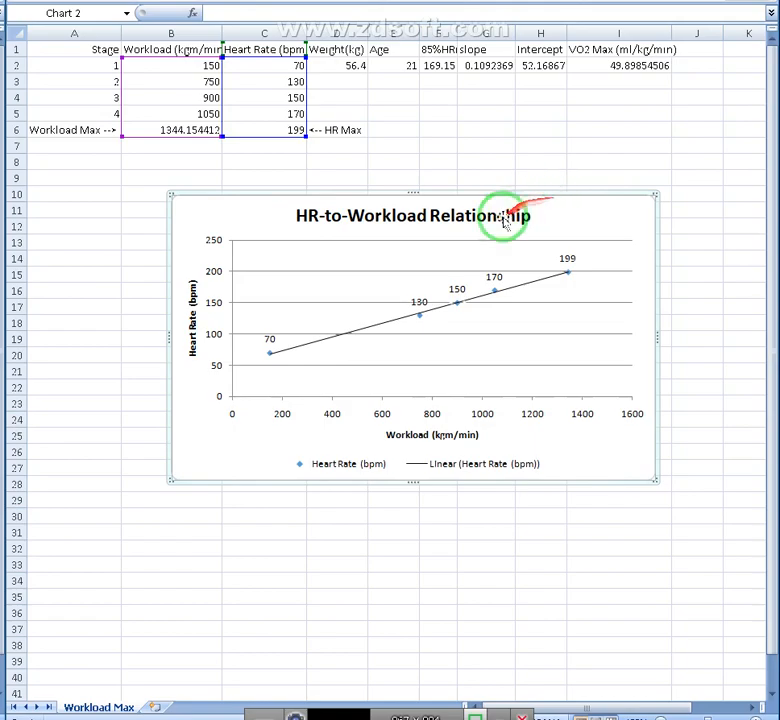